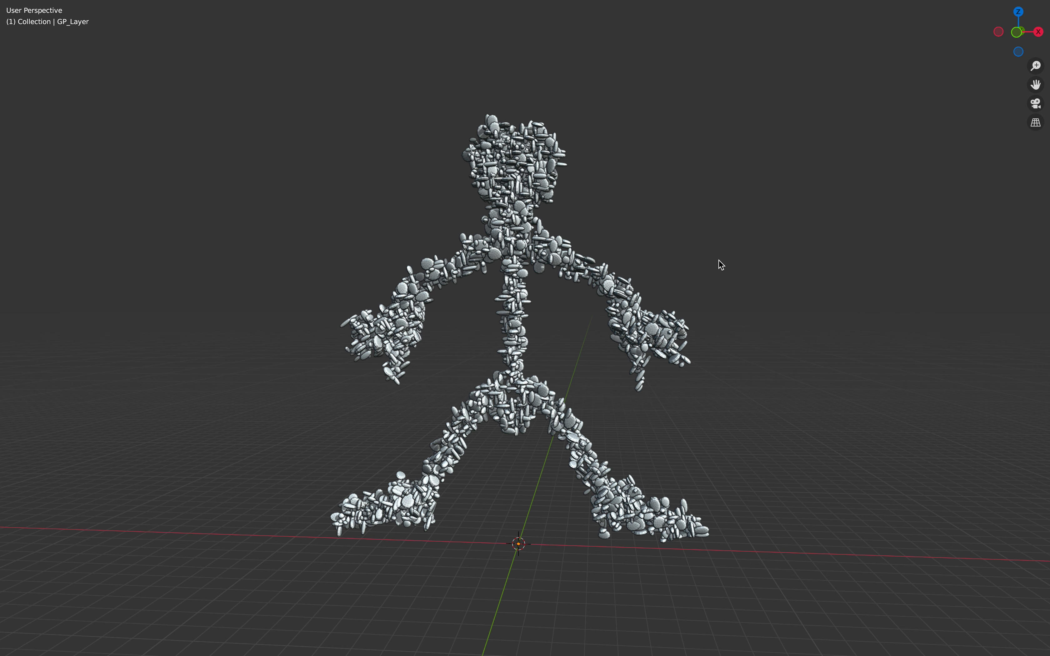
{"action": "mouse_move", "coordinate": [658, 280]}
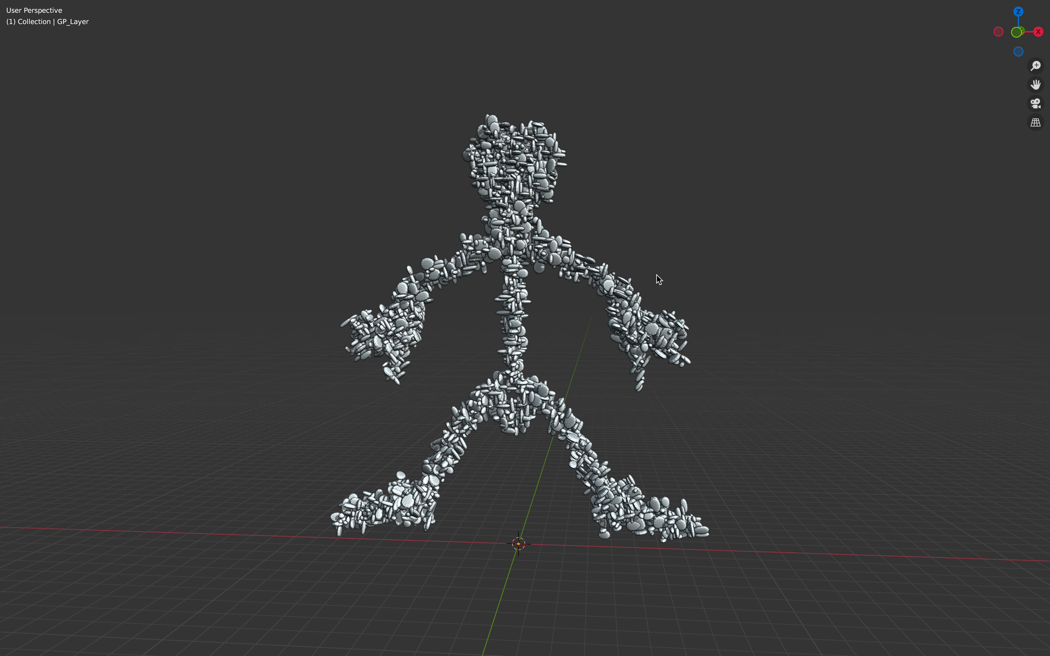
Show the scattered cube pieces on the figure, then hide the GeometryNodes modifier in the viewport
{"action": "left_click_drag", "start_coordinate": [656, 279], "coordinate": [834, 268]}
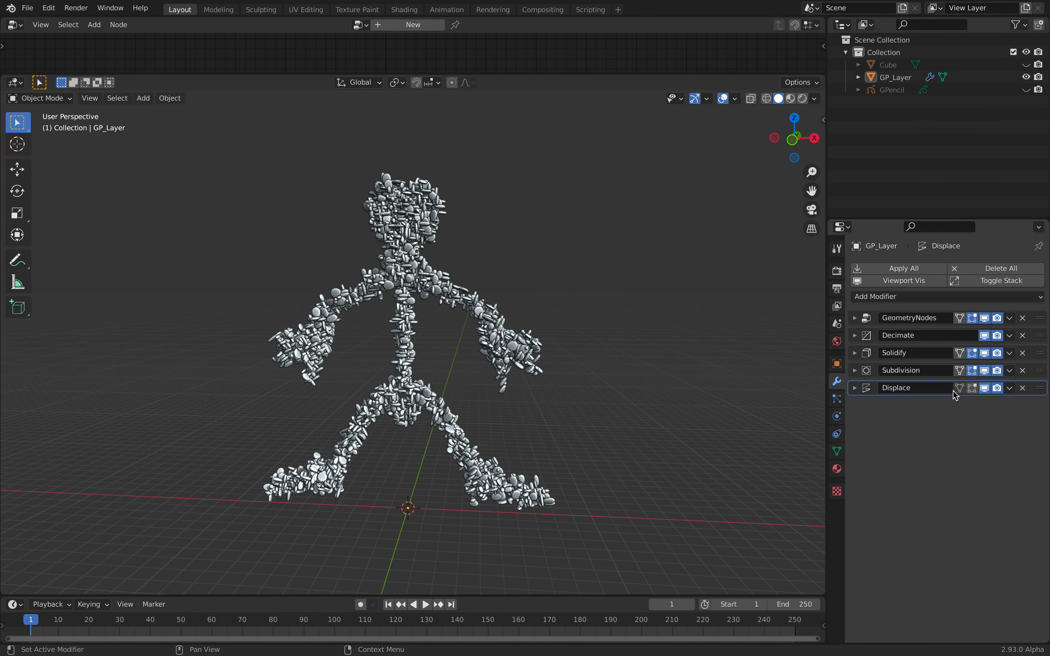
{"action": "mouse_move", "coordinate": [984, 370]}
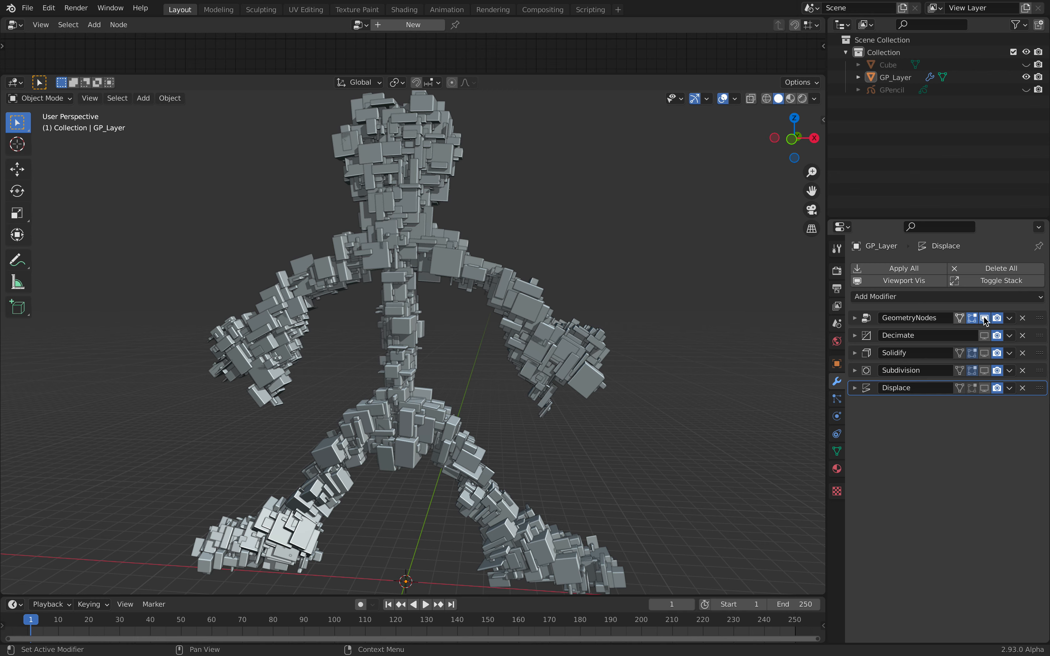
{"action": "left_click", "coordinate": [985, 318]}
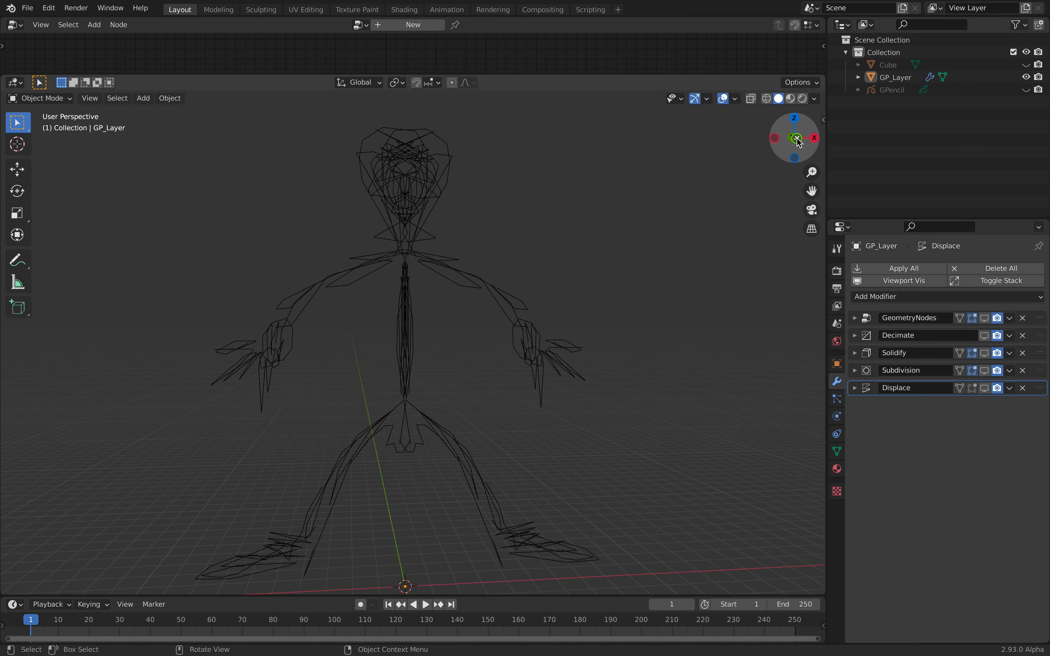
View the bare wireframe figure from the front and orbit around it from several sides
{"action": "left_click", "coordinate": [794, 138]}
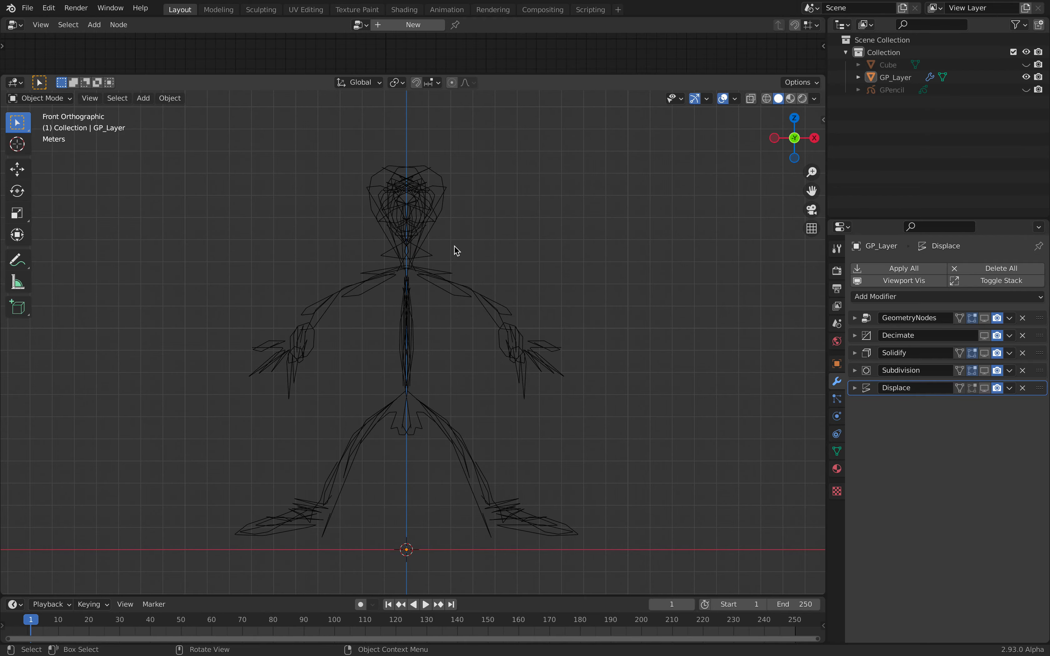
{"action": "left_click_drag", "start_coordinate": [456, 252], "coordinate": [435, 288]}
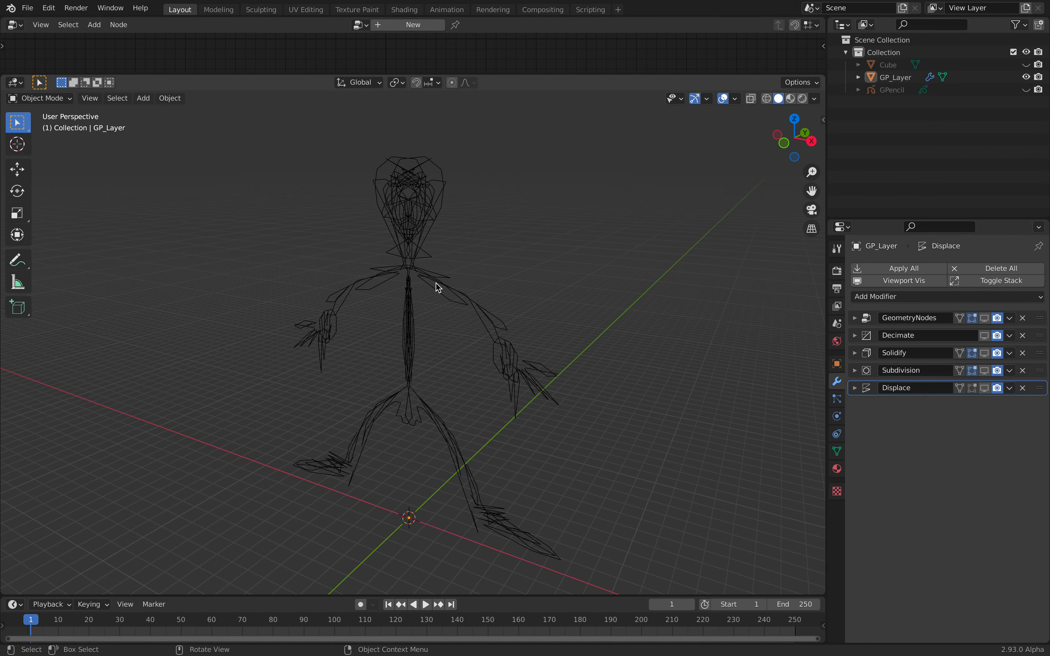
{"action": "left_click_drag", "start_coordinate": [435, 288], "coordinate": [523, 374]}
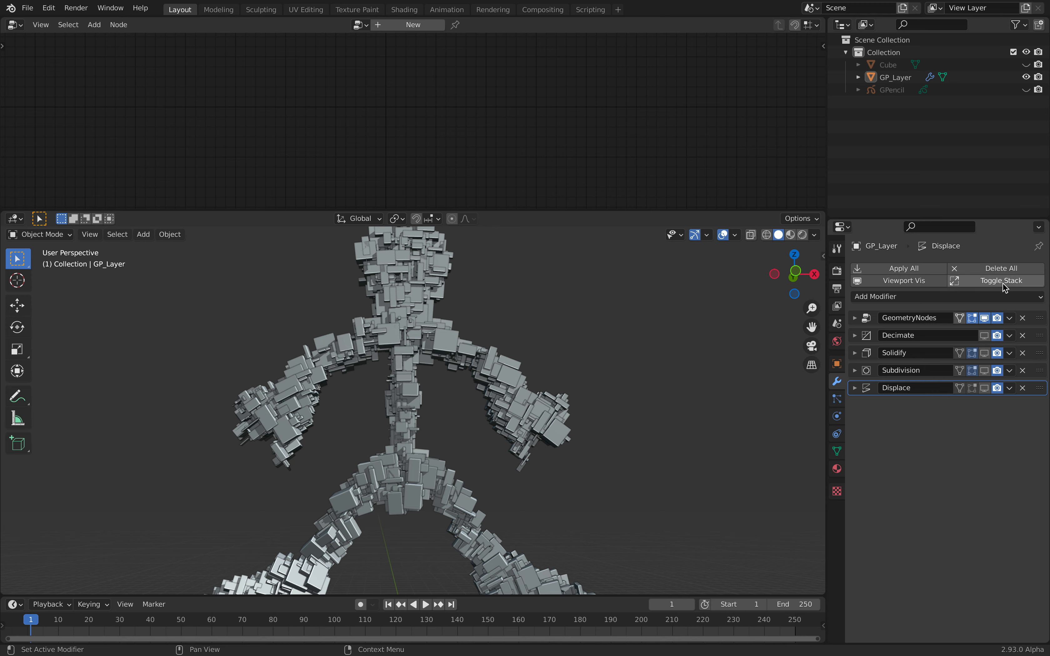
Show the GeometryNodes tree and set the Attribute Randomize seed to 132 for a new scatter
{"action": "left_click", "coordinate": [911, 318]}
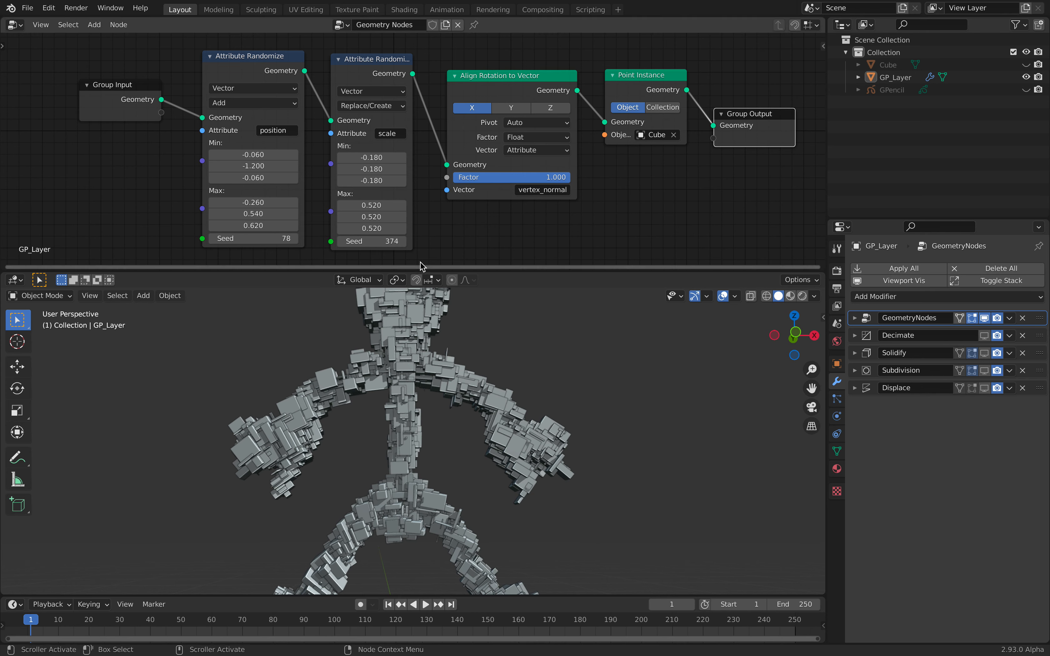
{"action": "left_click", "coordinate": [253, 238]}
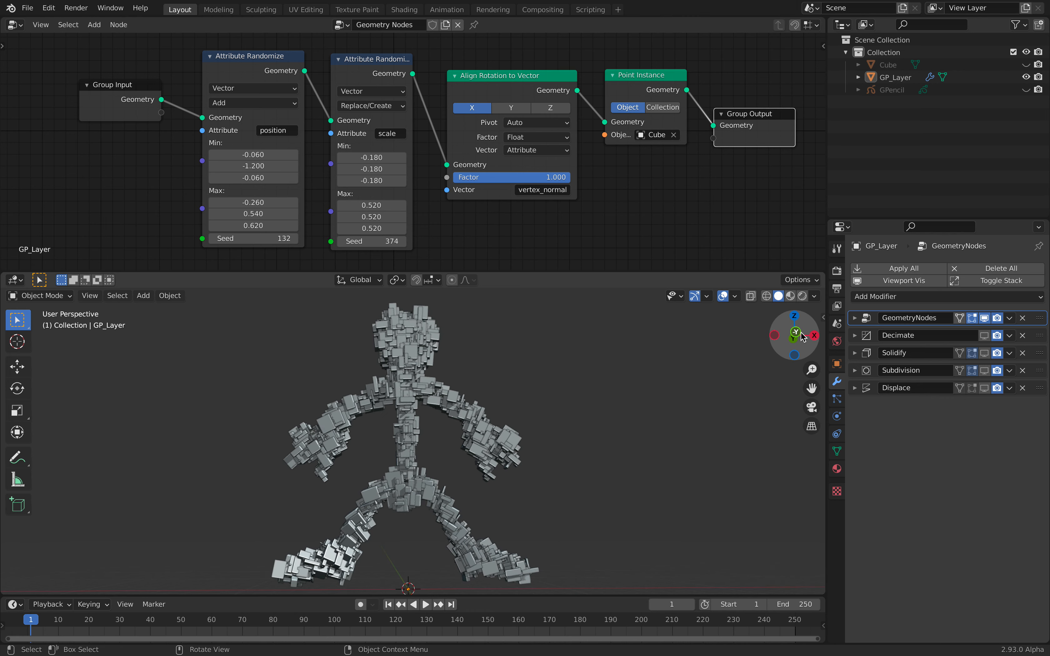
{"action": "left_click", "coordinate": [793, 335]}
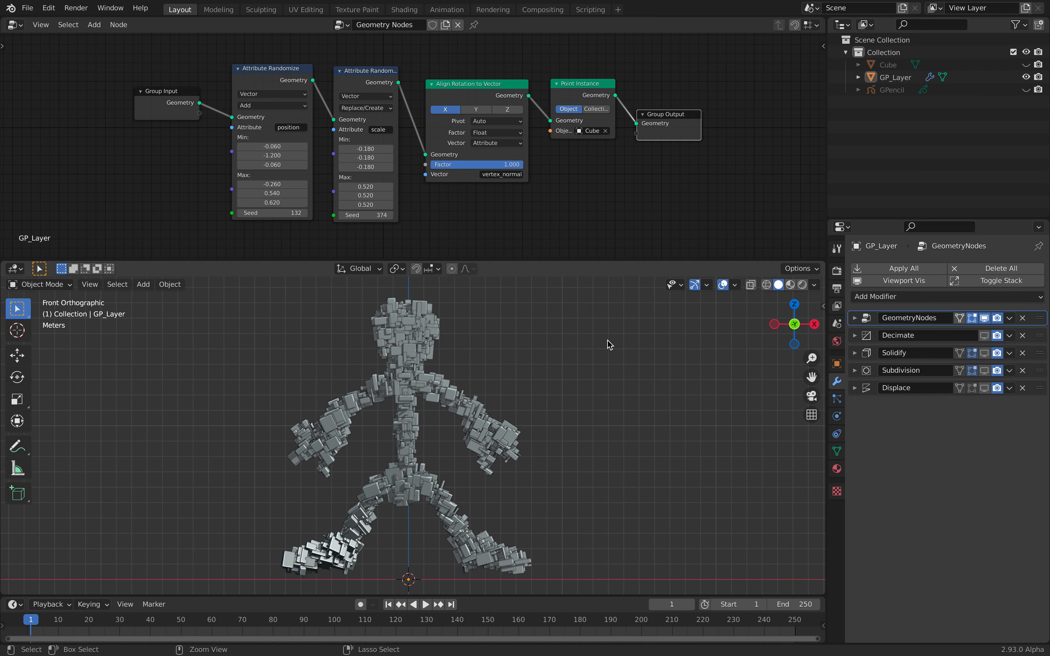
Add a blank grease pencil object and show its Object Data layer settings
{"action": "left_click", "coordinate": [10, 8]}
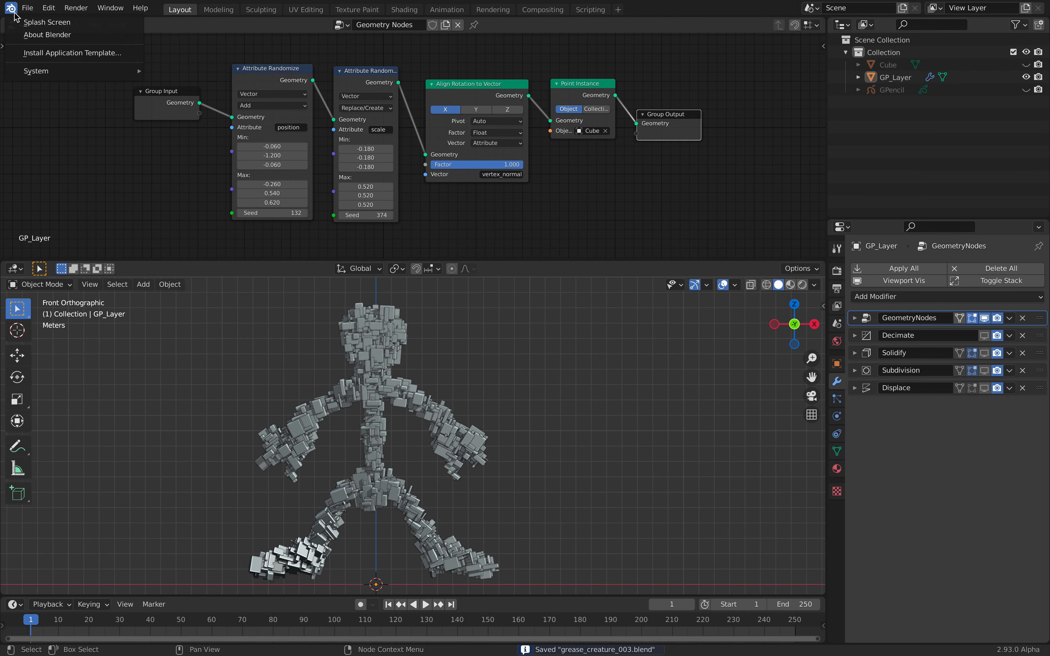
{"action": "left_click", "coordinate": [47, 22]}
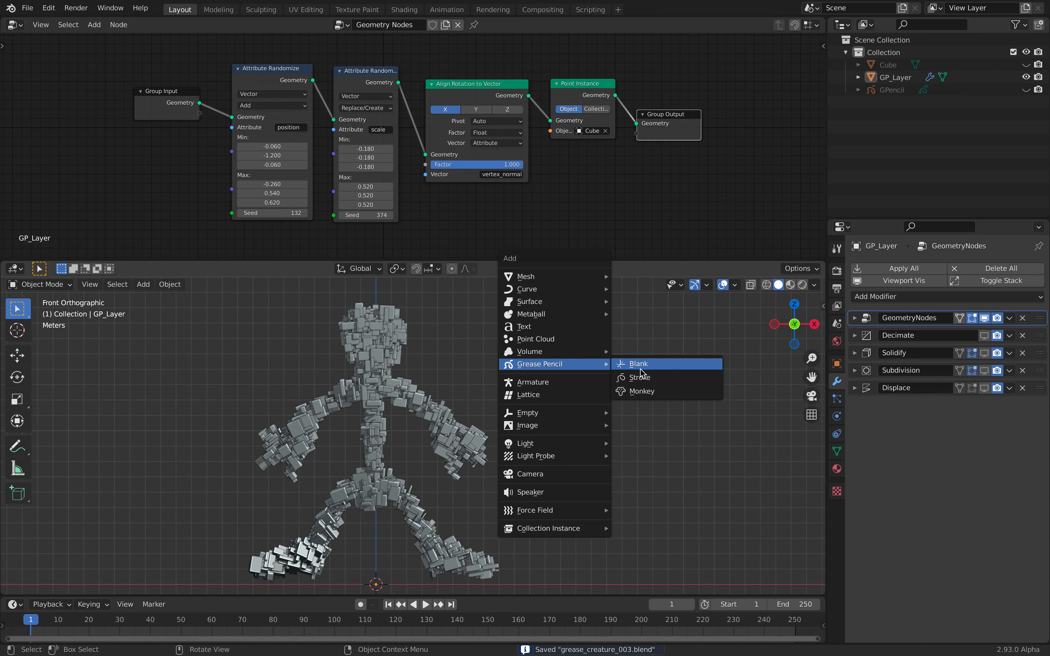
{"action": "left_click", "coordinate": [638, 364]}
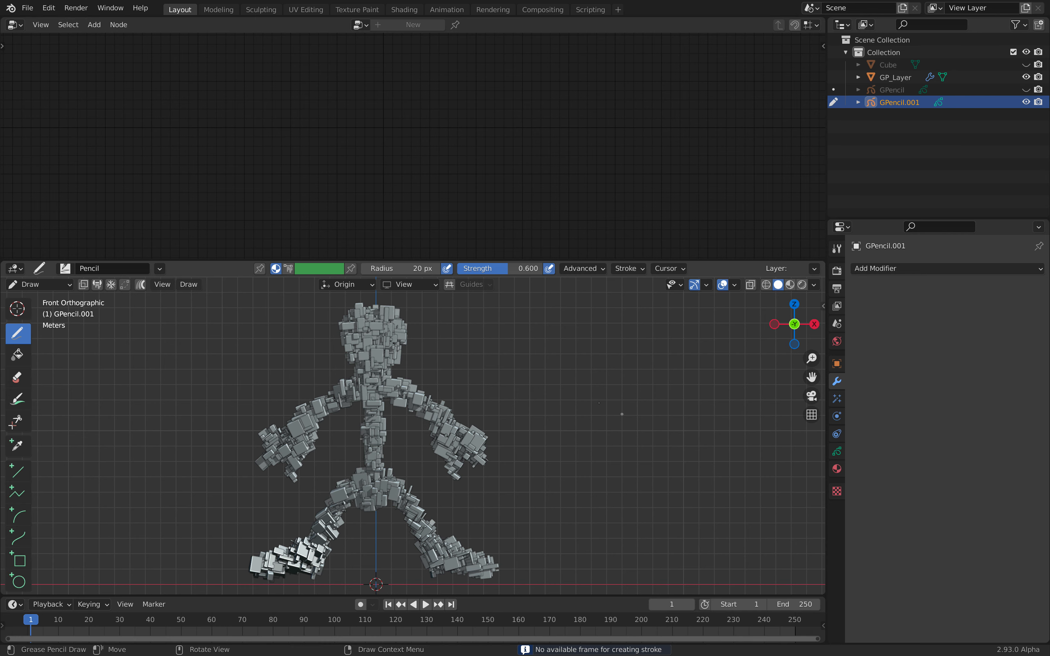
{"action": "mouse_move", "coordinate": [634, 409]}
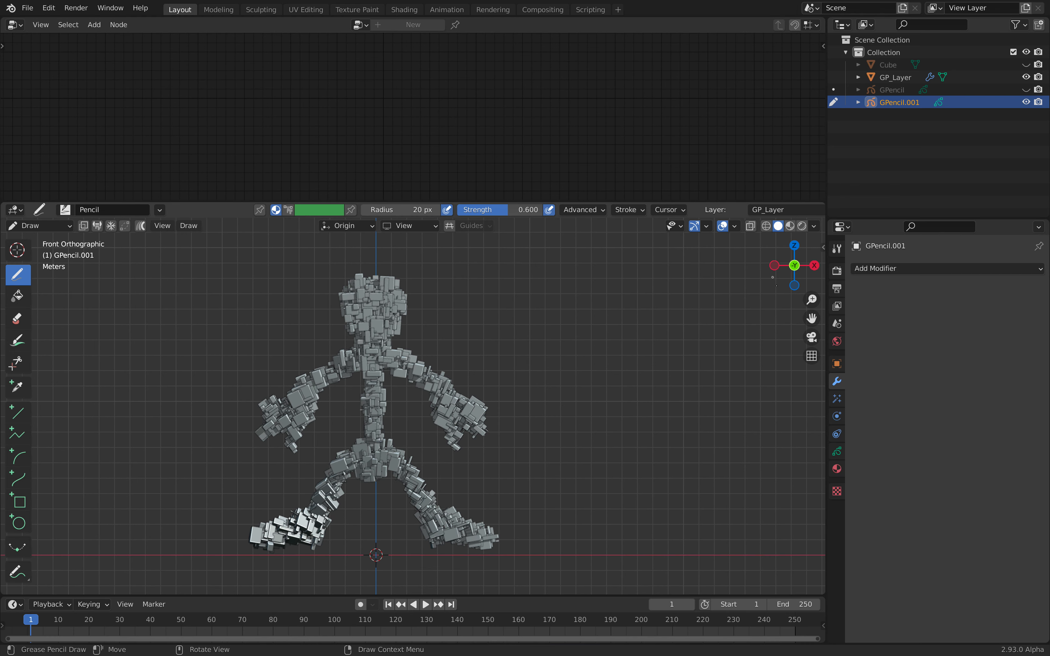
{"action": "left_click", "coordinate": [836, 453]}
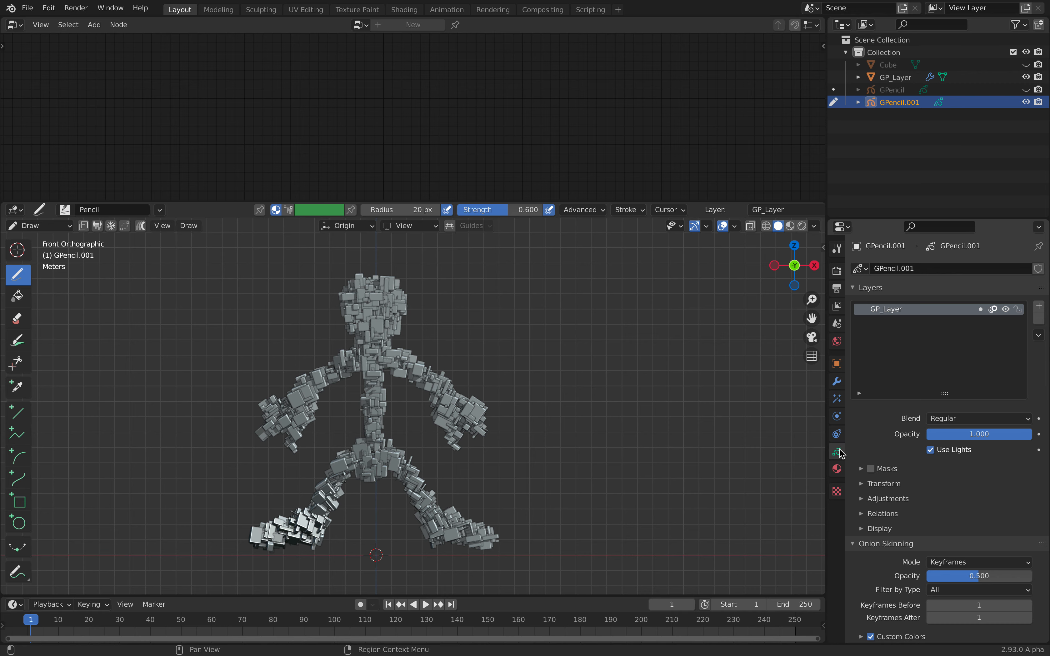
{"action": "mouse_move", "coordinate": [827, 473]}
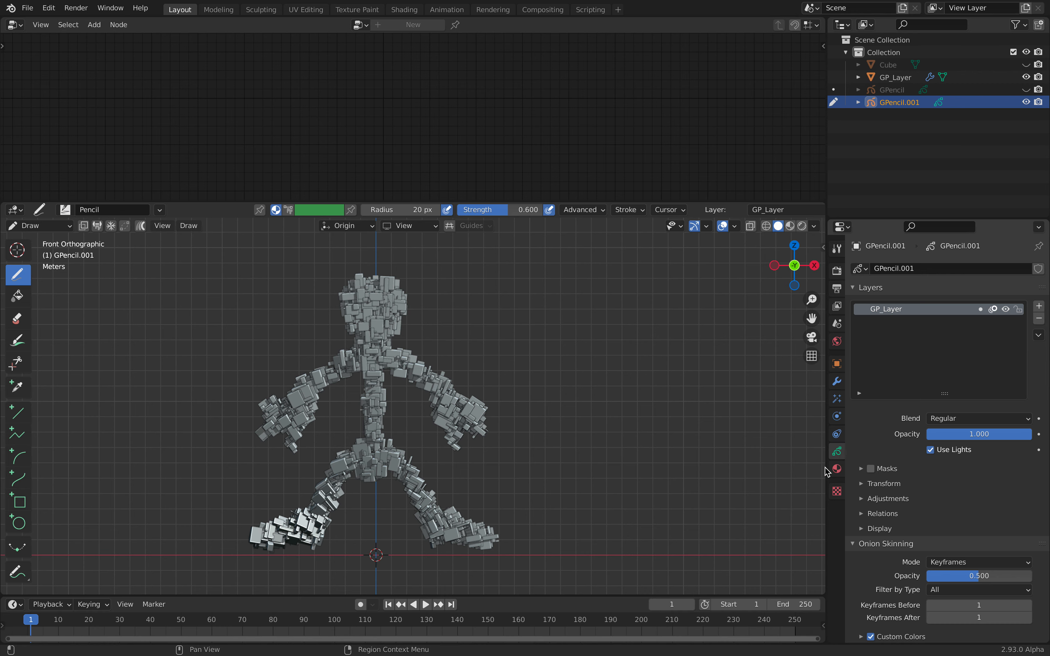
Switch the interaction mode back to Object Mode
{"action": "left_click", "coordinate": [578, 504]}
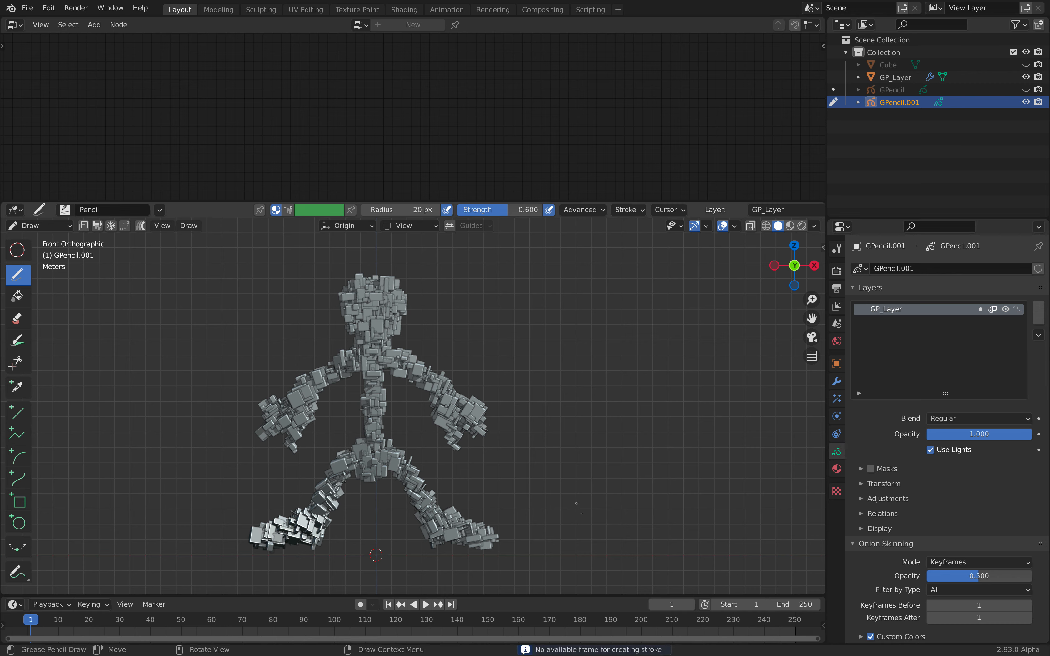
{"action": "left_click", "coordinate": [37, 225]}
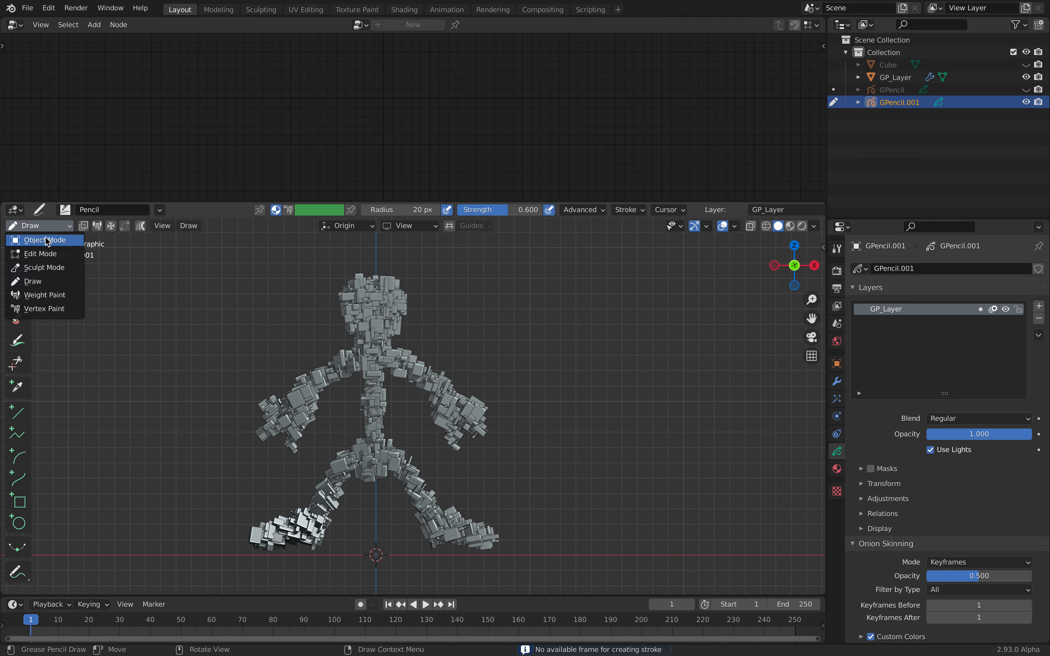
{"action": "left_click", "coordinate": [45, 240]}
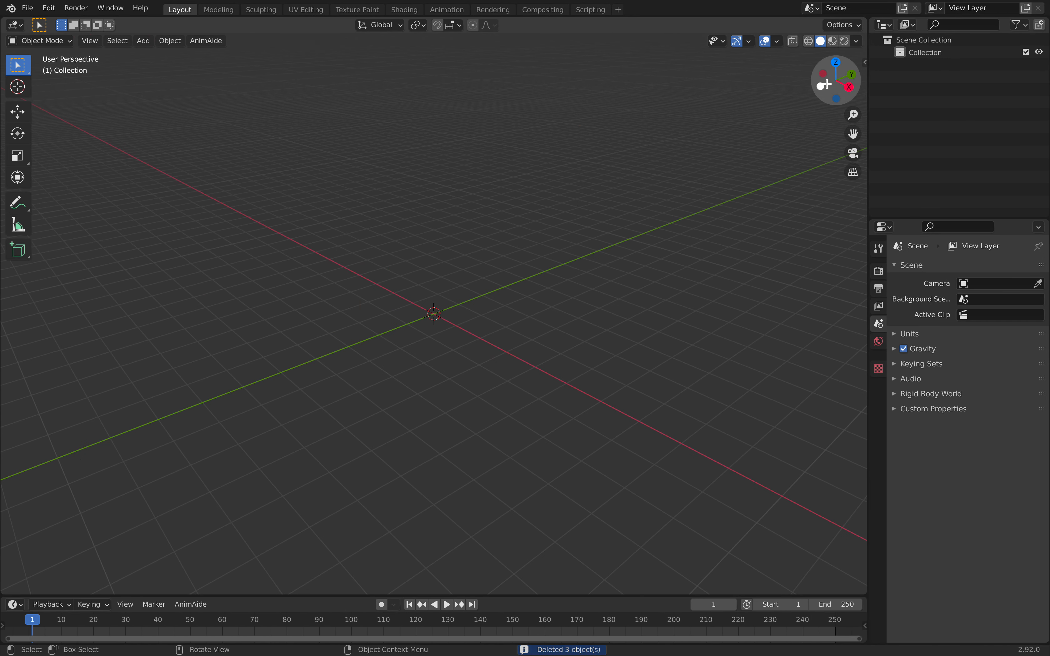
From the front view, add a blank grease pencil object and switch it to Draw mode
{"action": "left_click", "coordinate": [143, 40]}
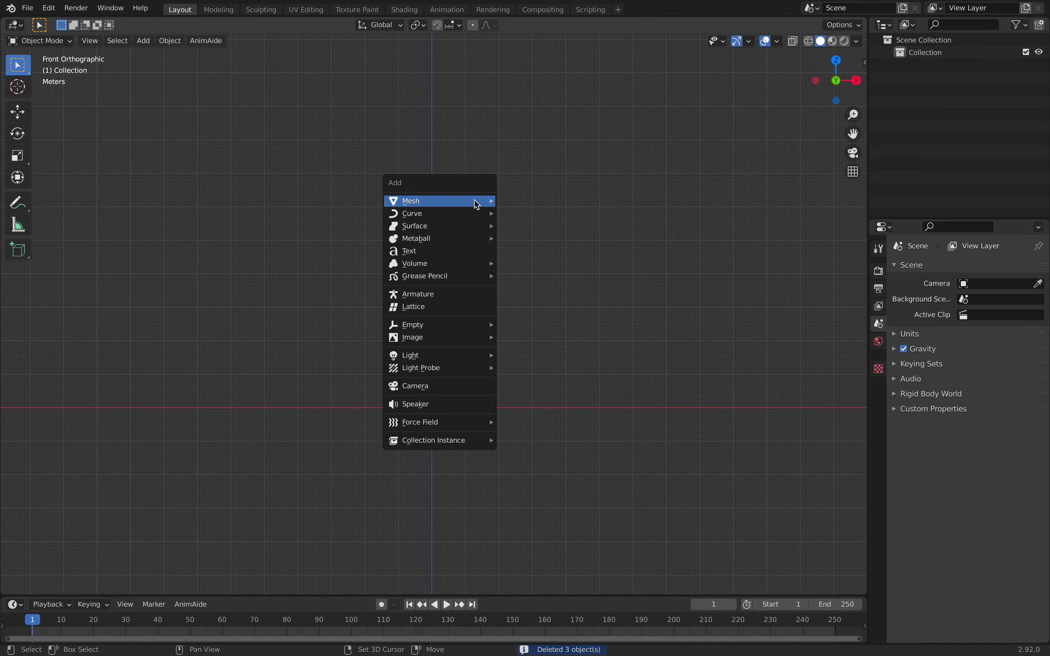
{"action": "mouse_move", "coordinate": [425, 276]}
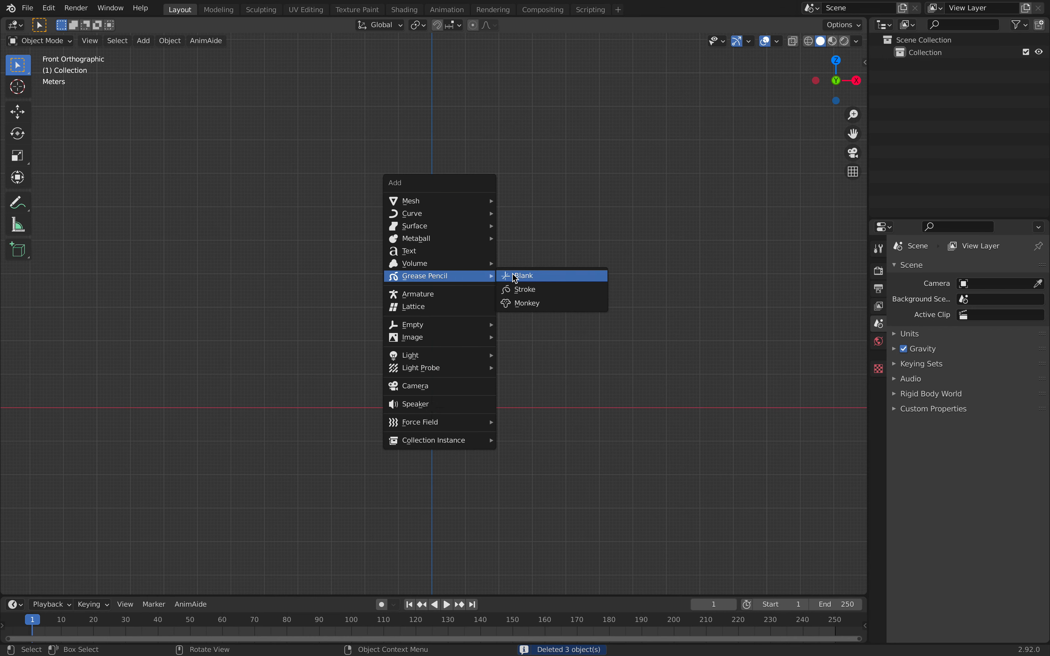
{"action": "left_click", "coordinate": [522, 276]}
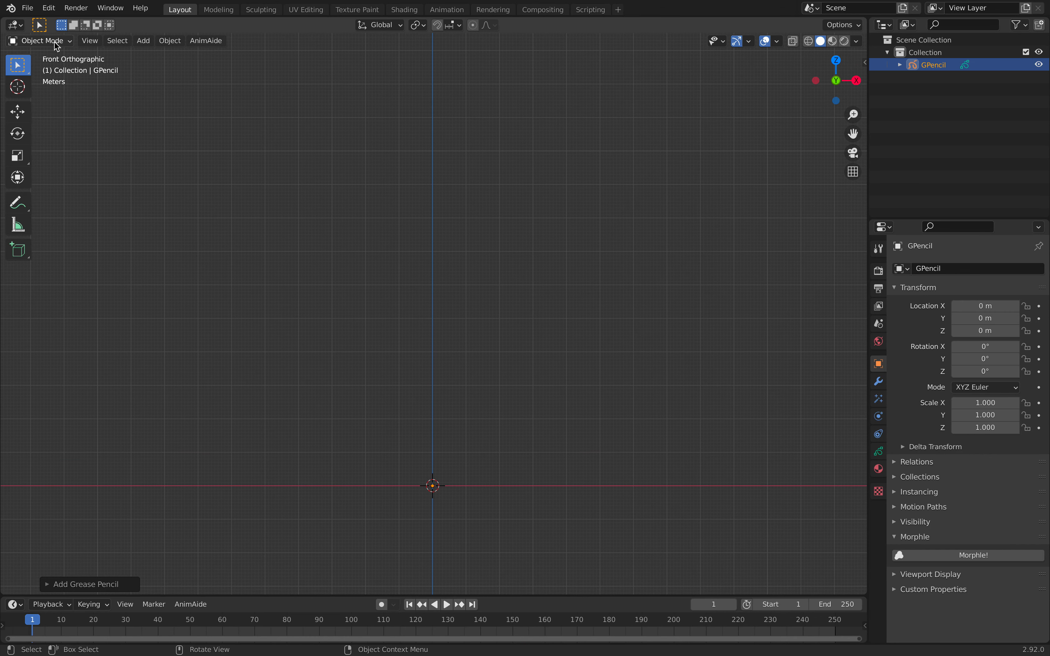
{"action": "left_click", "coordinate": [41, 40]}
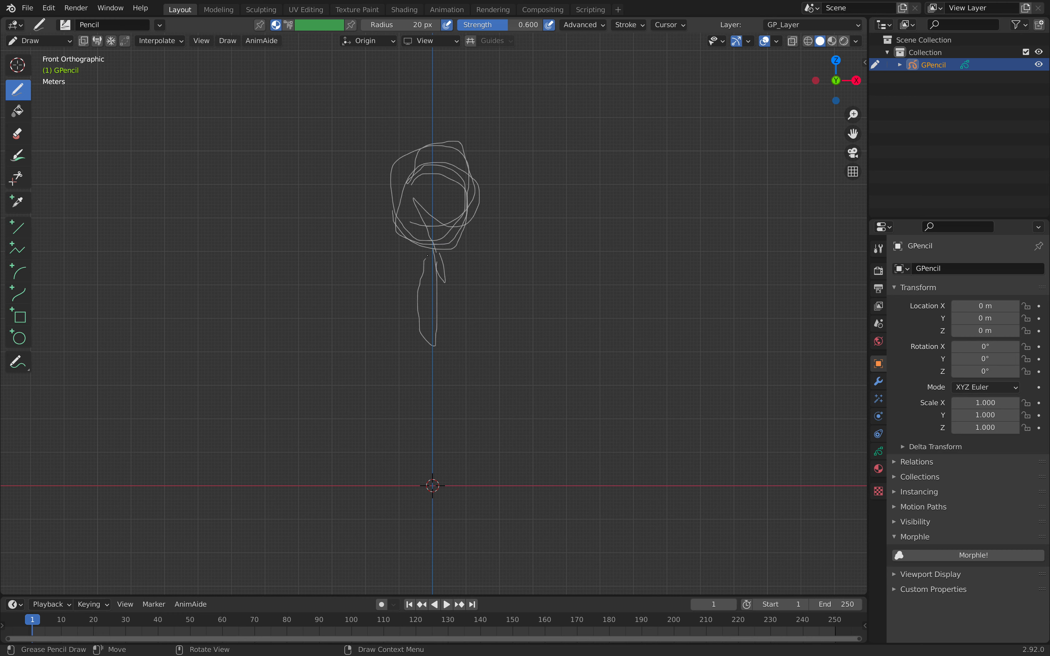
Draw the body, an arm with a round hand and fingers, and a leg with a foot
{"action": "left_click_drag", "start_coordinate": [431, 269], "coordinate": [435, 362]}
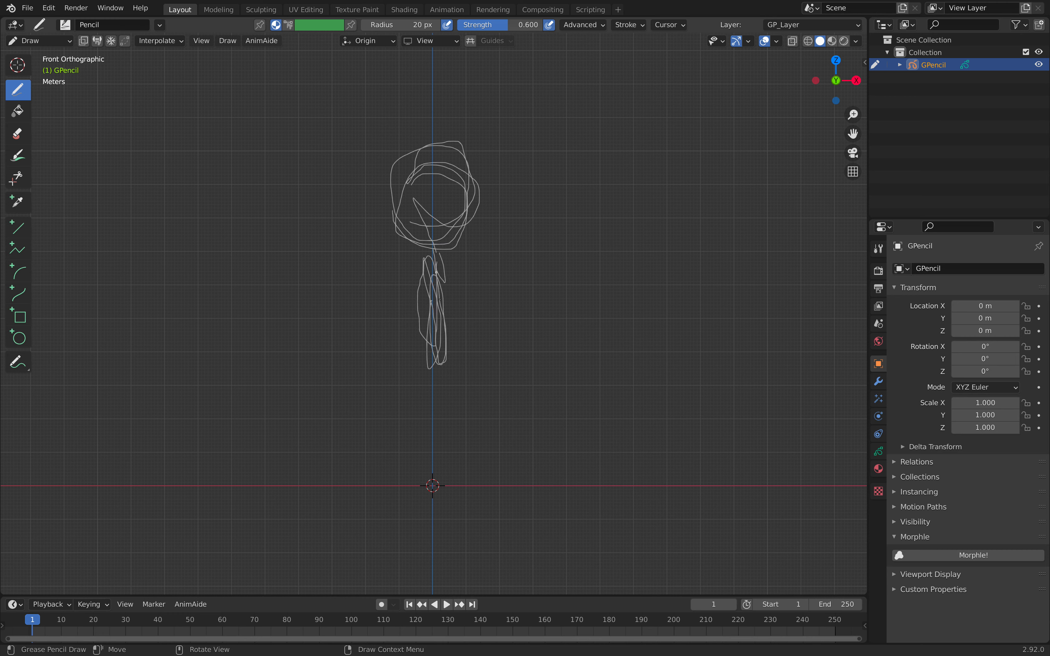
{"action": "left_click_drag", "start_coordinate": [425, 265], "coordinate": [553, 268]}
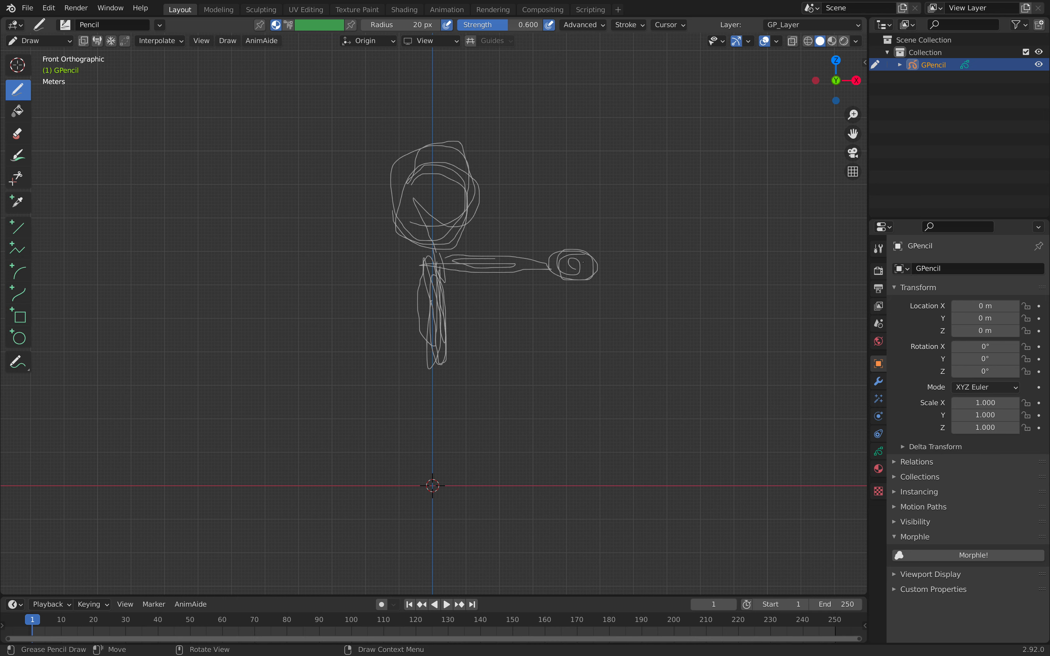
{"action": "left_click_drag", "start_coordinate": [435, 369], "coordinate": [495, 415]}
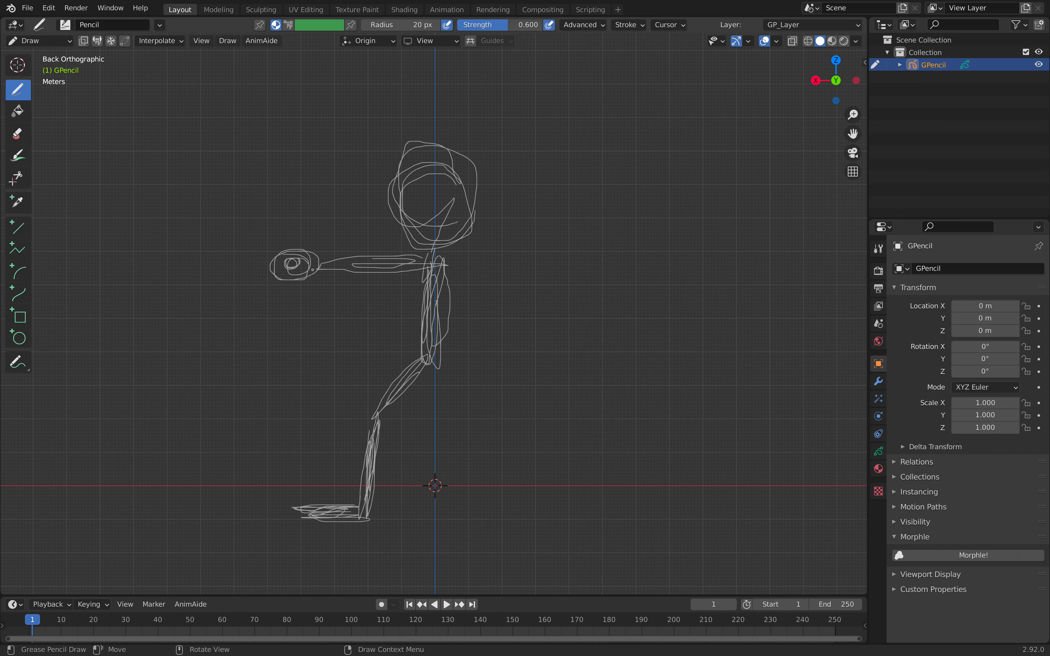
{"action": "left_click_drag", "start_coordinate": [298, 274], "coordinate": [308, 238]}
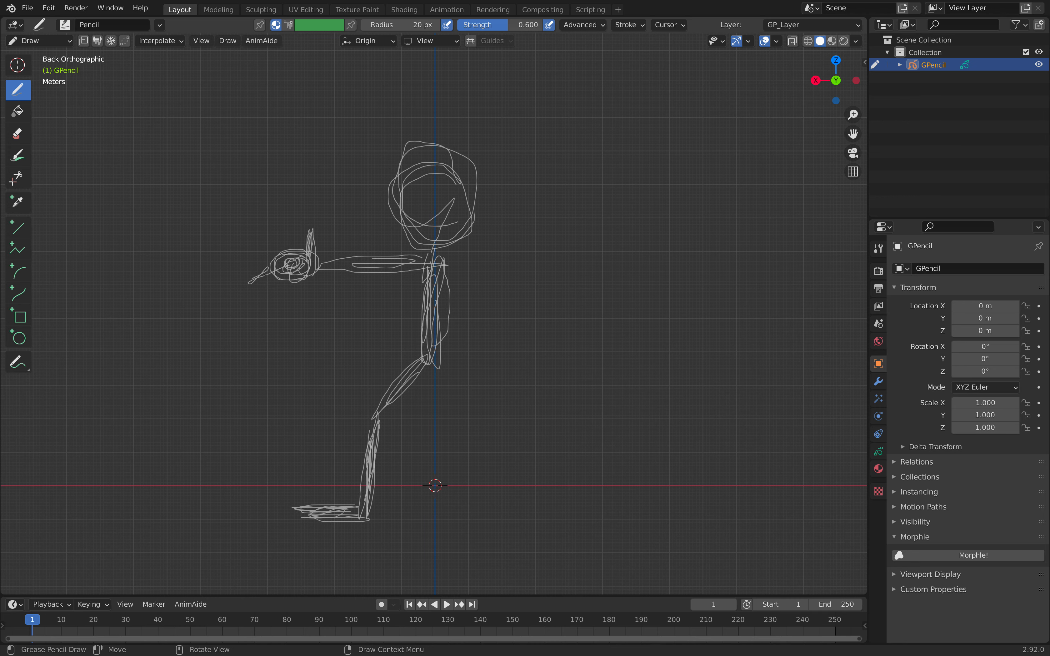
{"action": "left_click_drag", "start_coordinate": [261, 268], "coordinate": [298, 298]}
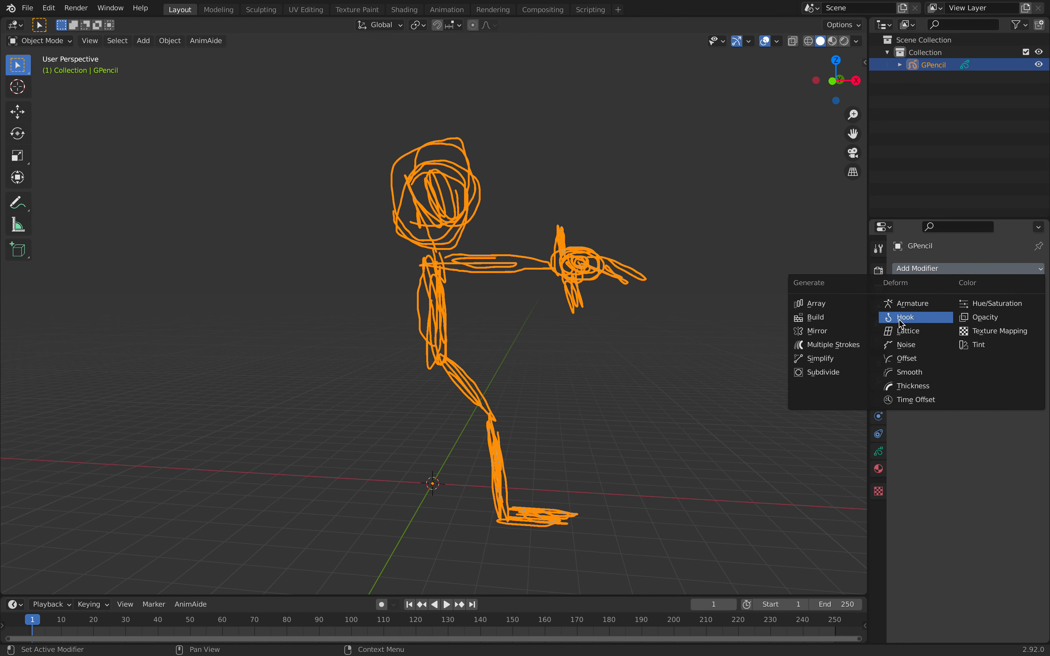
Mirror the half sketch into a full figure and apply the Mirror modifier permanently
{"action": "left_click", "coordinate": [816, 330]}
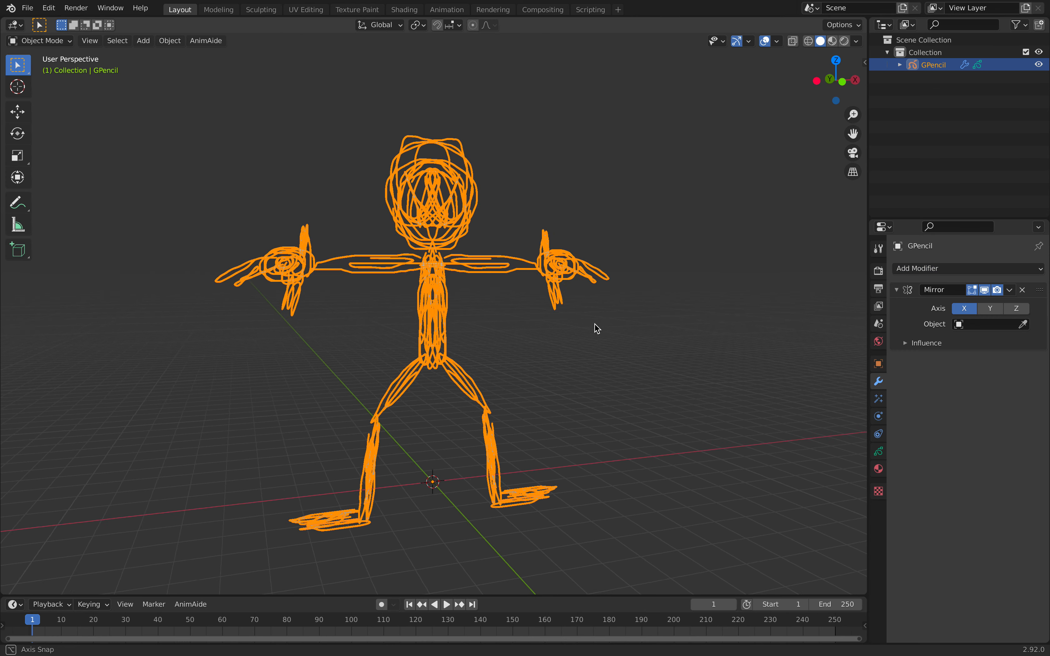
{"action": "left_click", "coordinate": [1016, 309]}
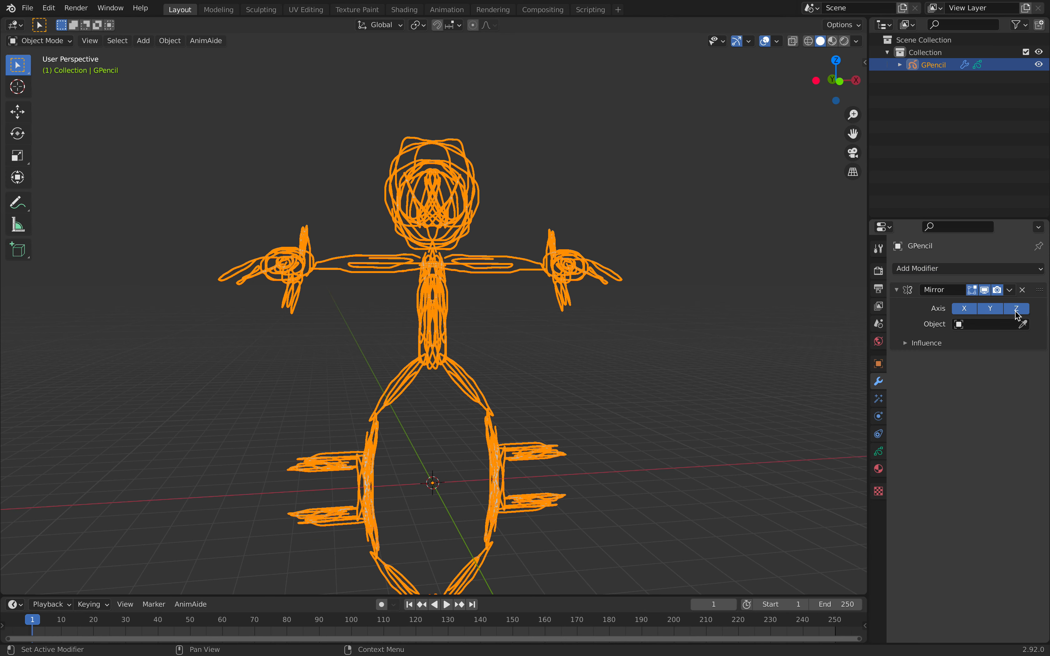
{"action": "left_click", "coordinate": [1015, 309]}
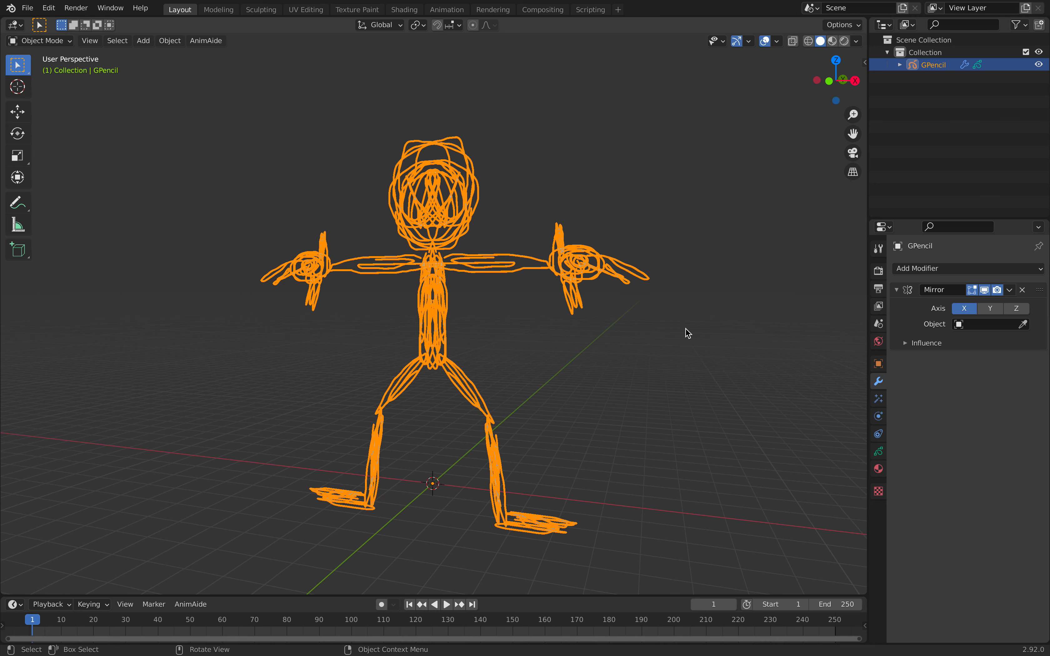
{"action": "left_click", "coordinate": [1010, 290]}
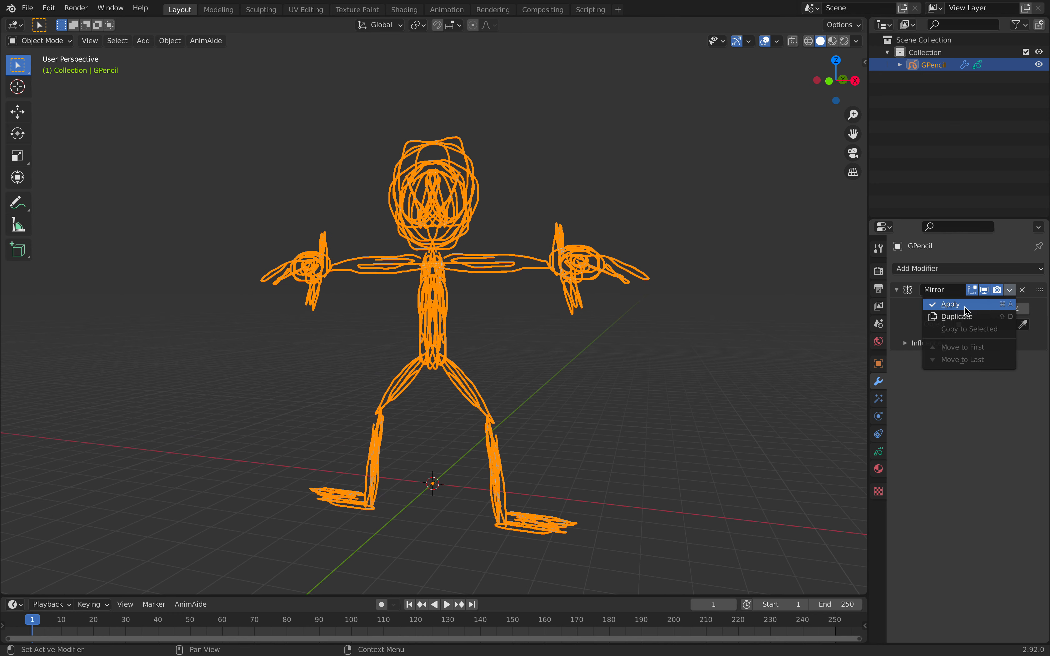
{"action": "left_click", "coordinate": [950, 303]}
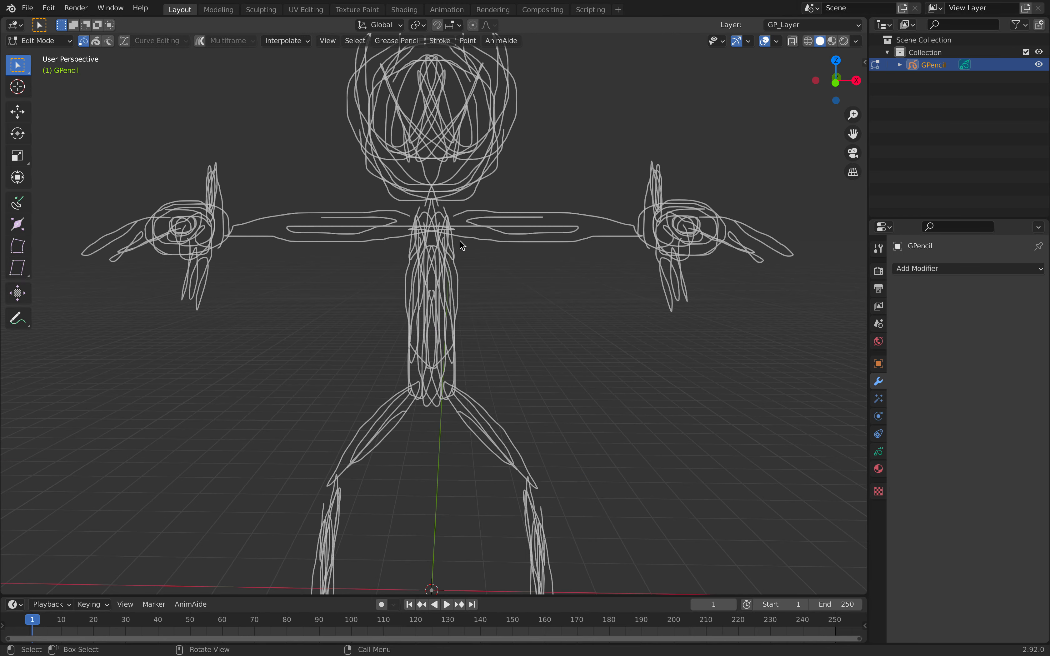
Select all strokes, run Stroke > Simplify > Adaptive and raise the Factor value
{"action": "key", "text": "a"}
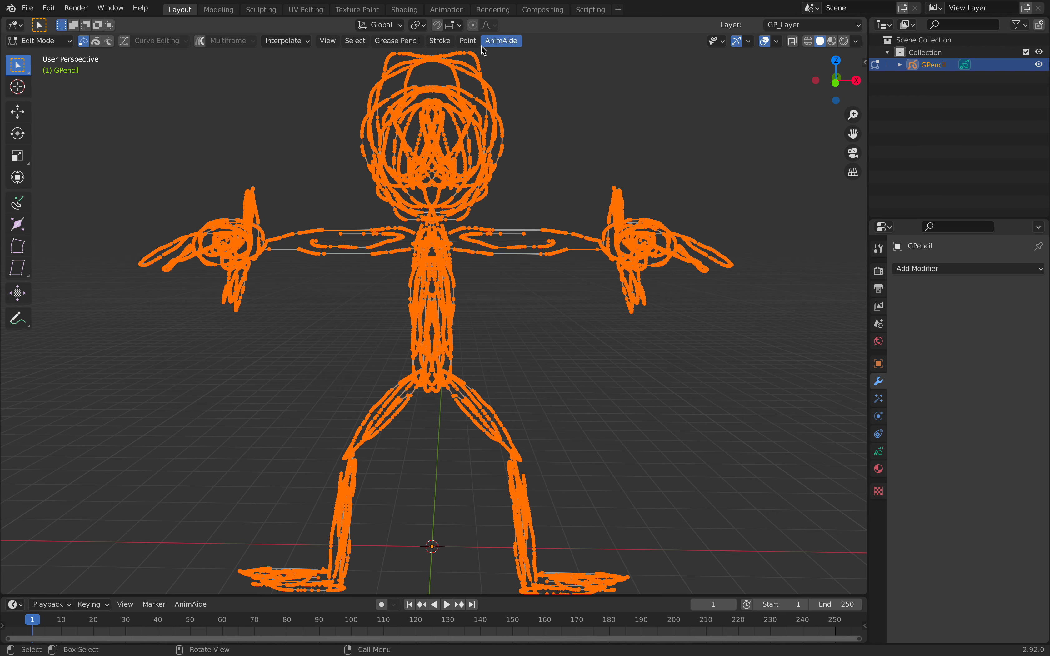
{"action": "left_click", "coordinate": [396, 40]}
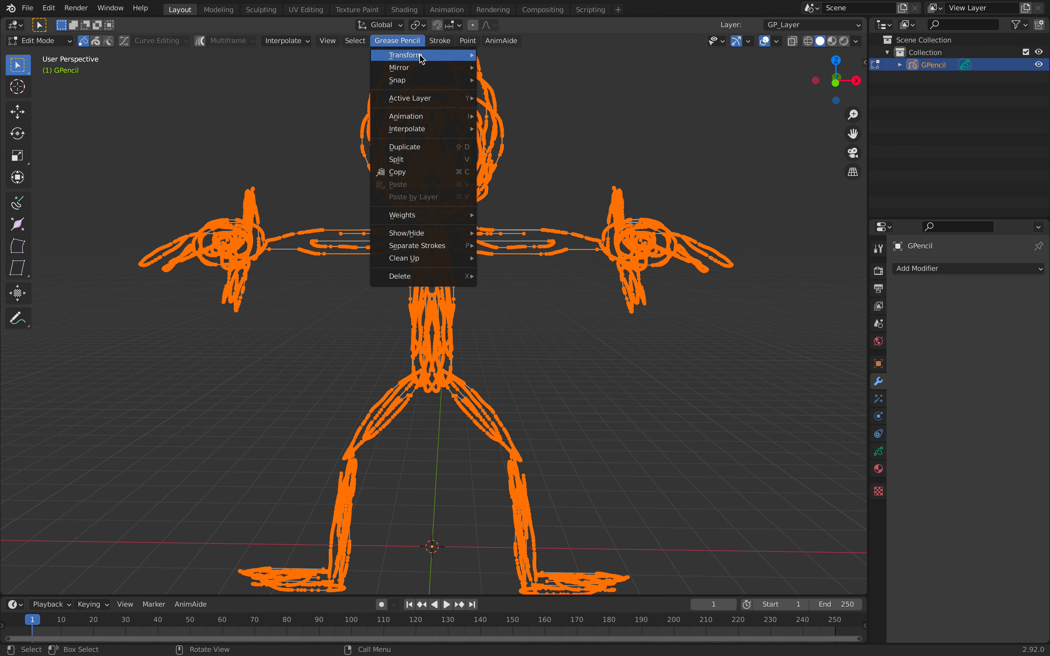
{"action": "left_click", "coordinate": [439, 41]}
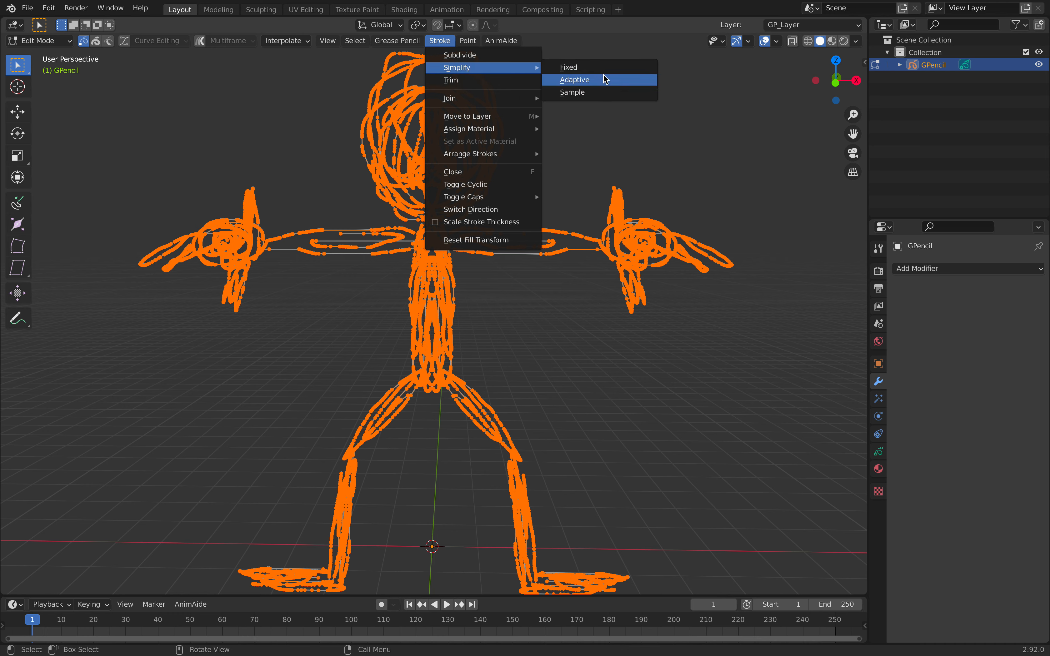
{"action": "mouse_move", "coordinate": [600, 83]}
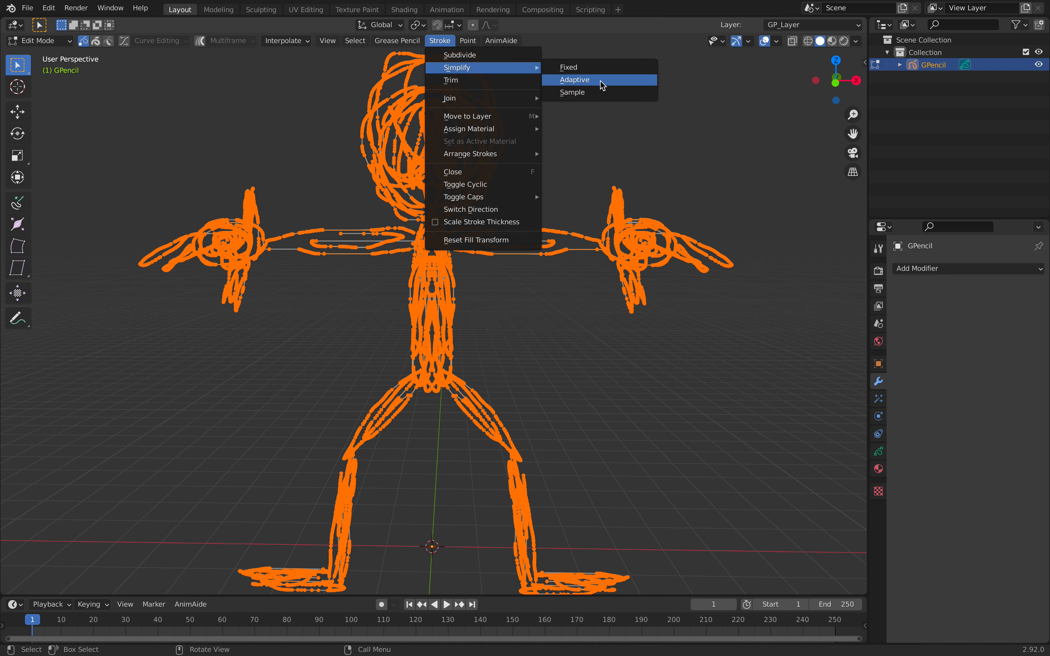
{"action": "left_click", "coordinate": [574, 80]}
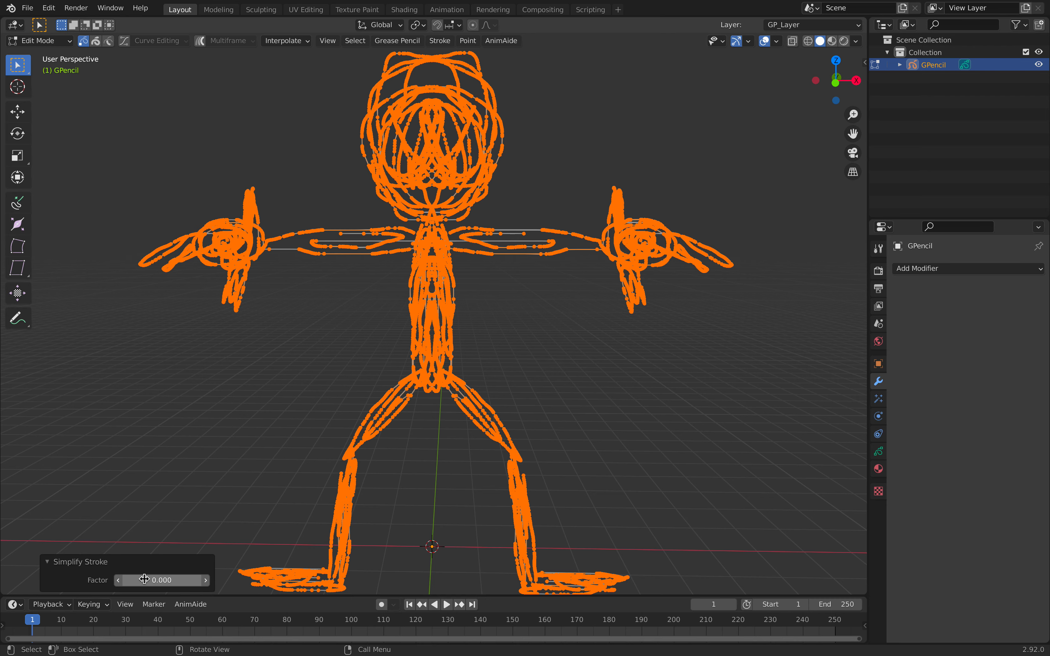
{"action": "left_click_drag", "start_coordinate": [160, 579], "coordinate": [180, 580]}
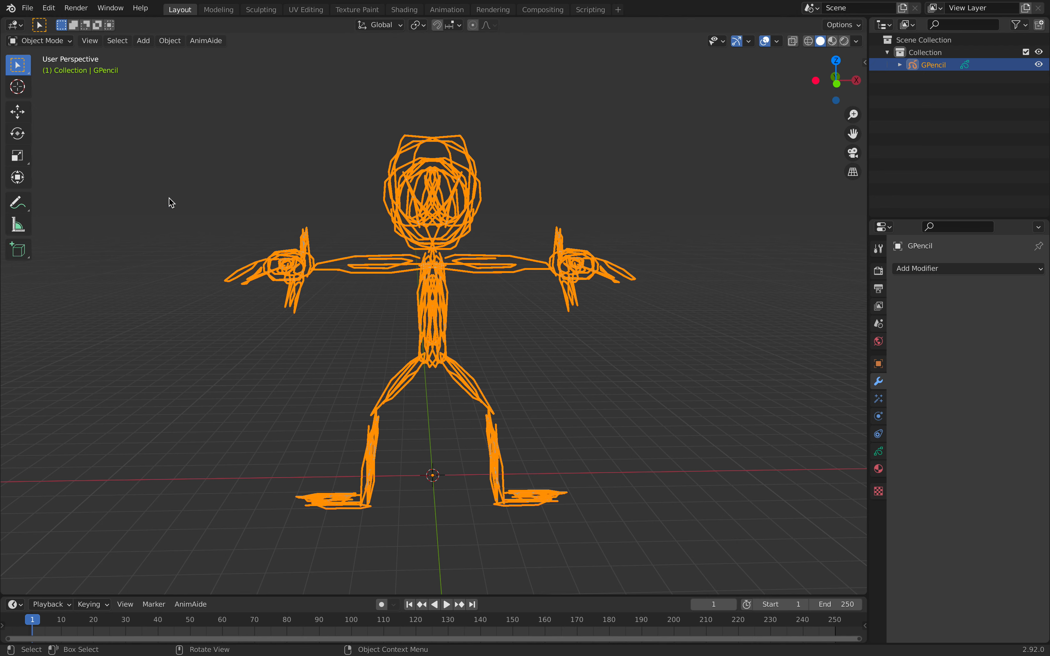
Save the project as gpcreature.blend on the Desktop
{"action": "left_click", "coordinate": [27, 8]}
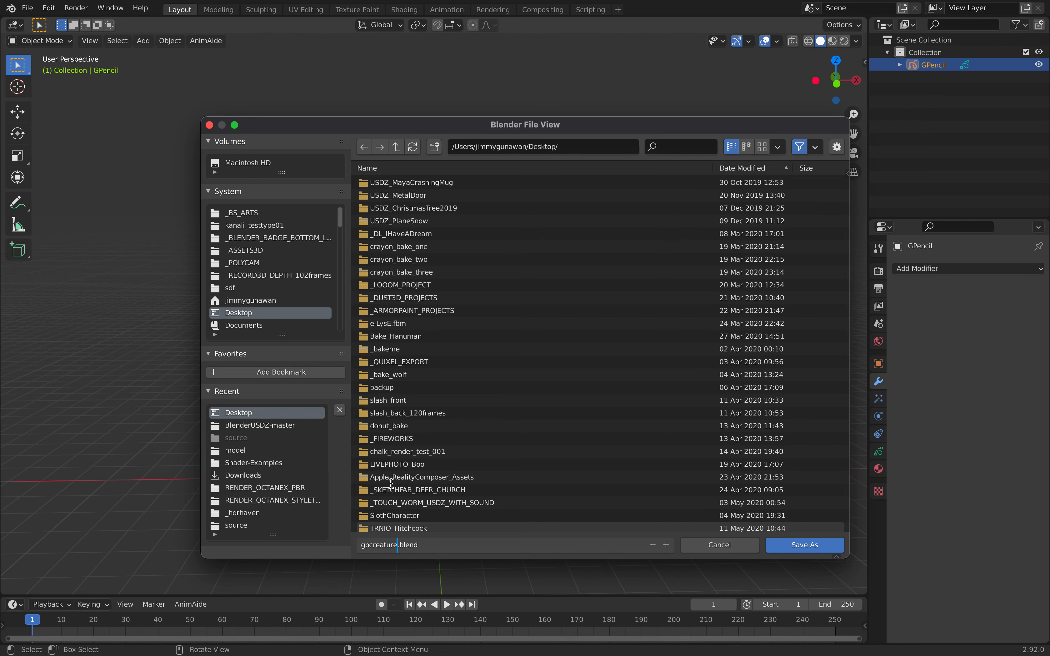
{"action": "left_click", "coordinate": [805, 545]}
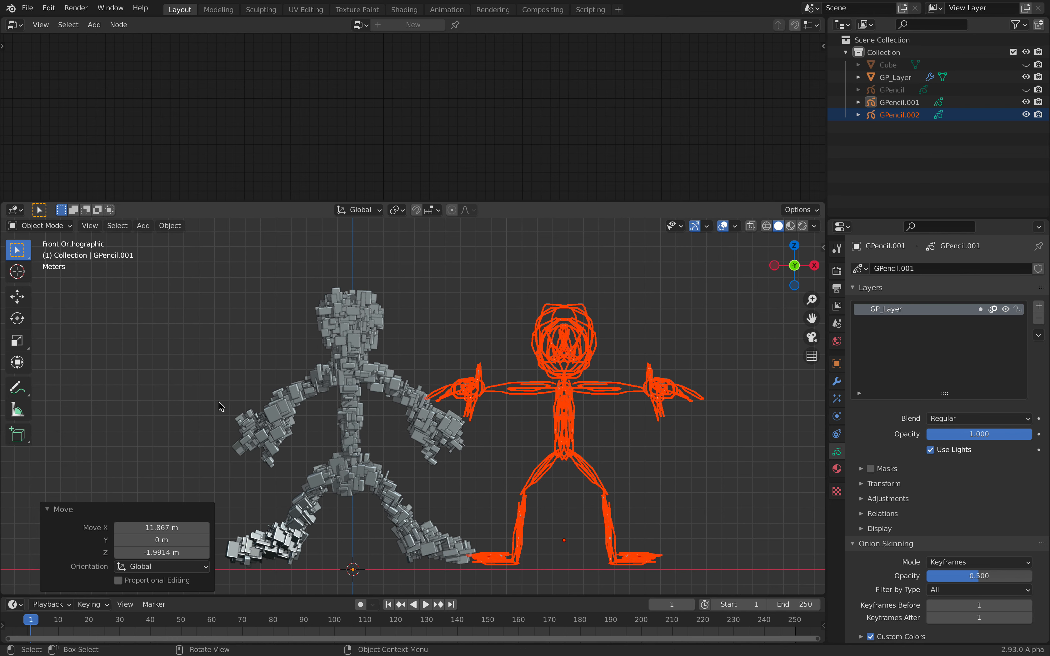
Switch the interaction mode to Draw and back to Object Mode
{"action": "left_click", "coordinate": [40, 226]}
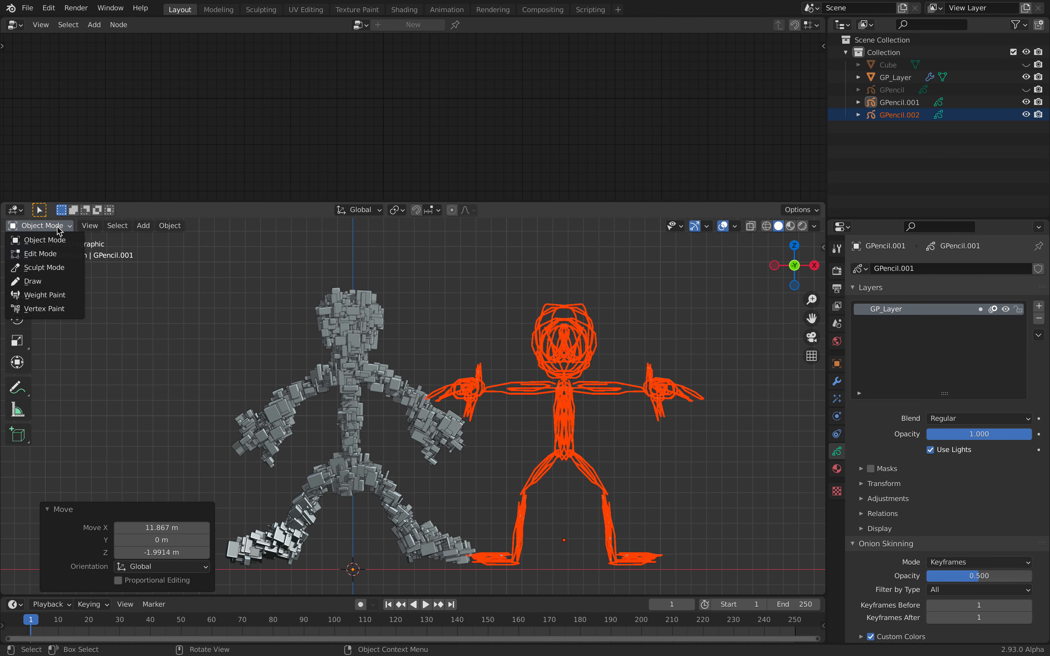
{"action": "left_click", "coordinate": [32, 281]}
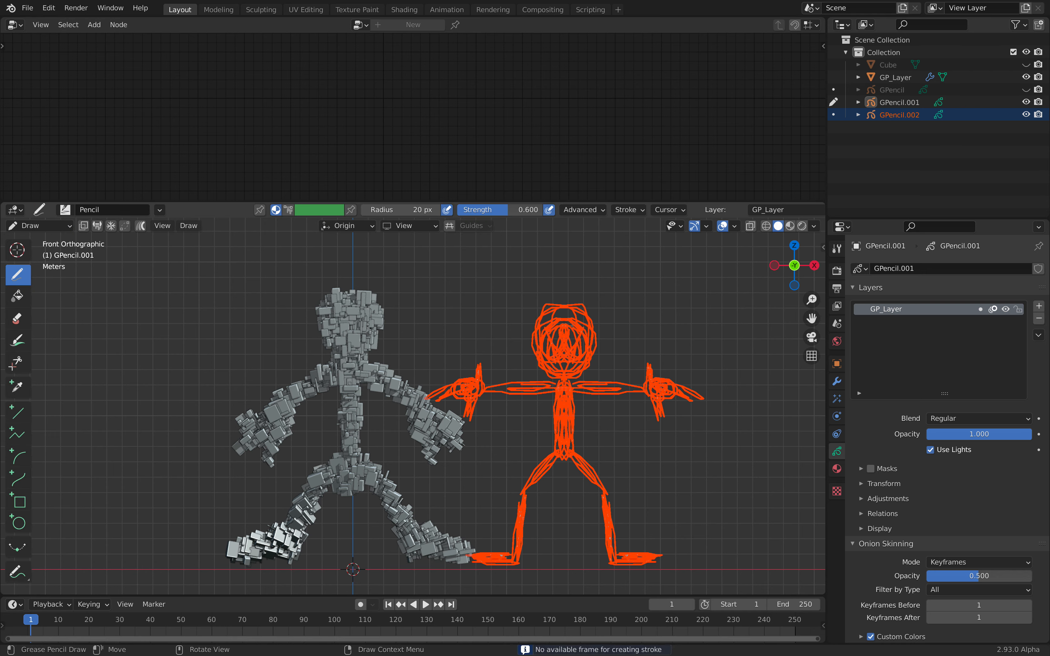
{"action": "left_click", "coordinate": [32, 225]}
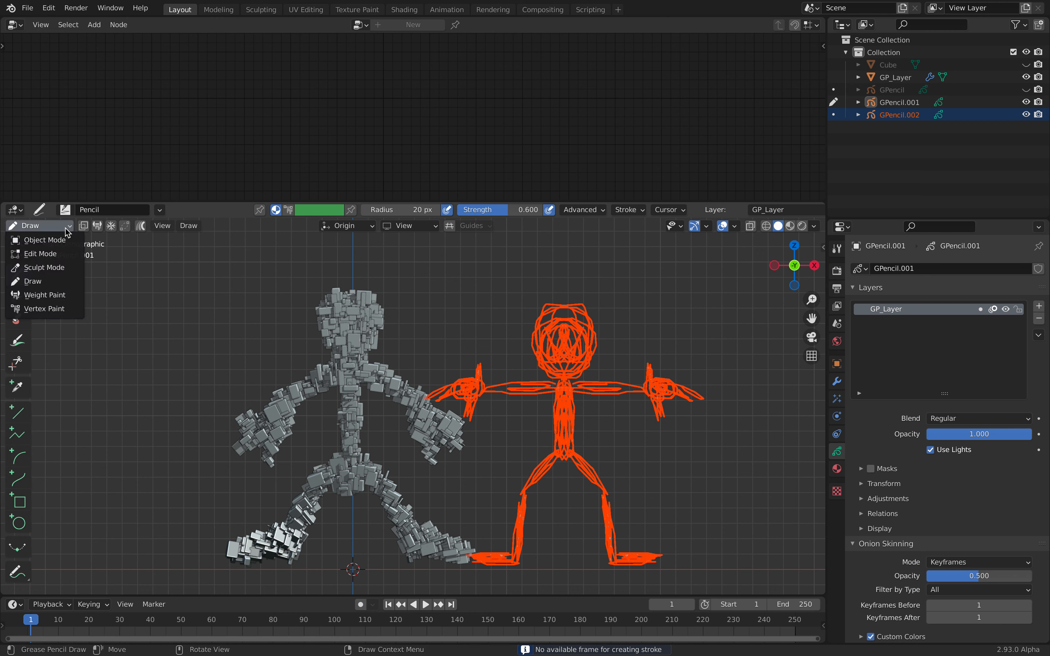
{"action": "left_click", "coordinate": [43, 240]}
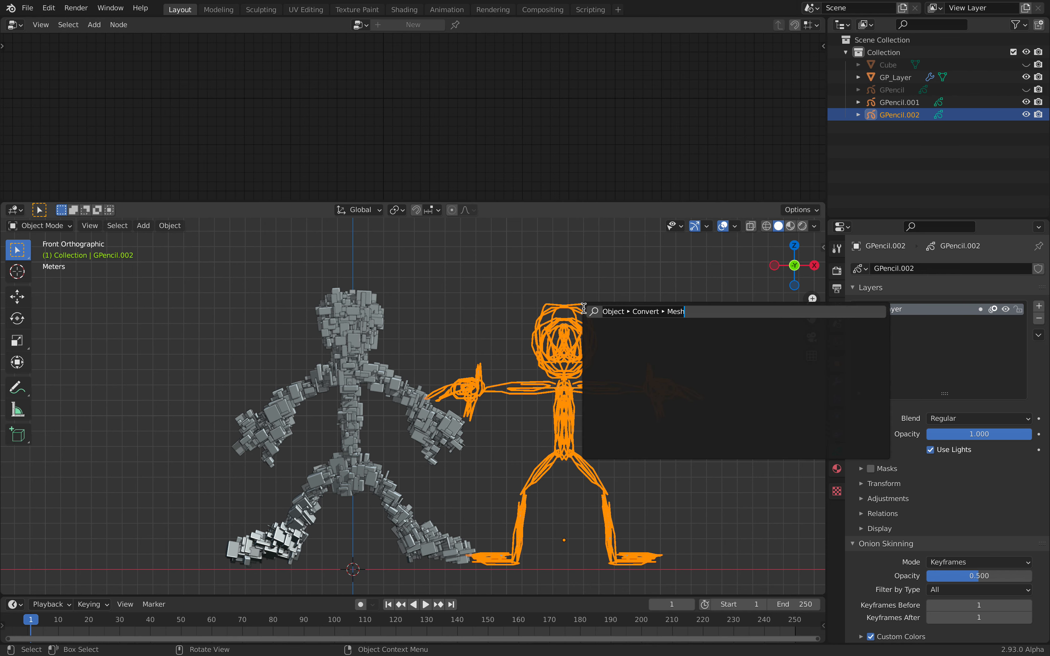
Run Convert To > Mesh on the stick figure from the search menu
{"action": "type", "text": "convert to"}
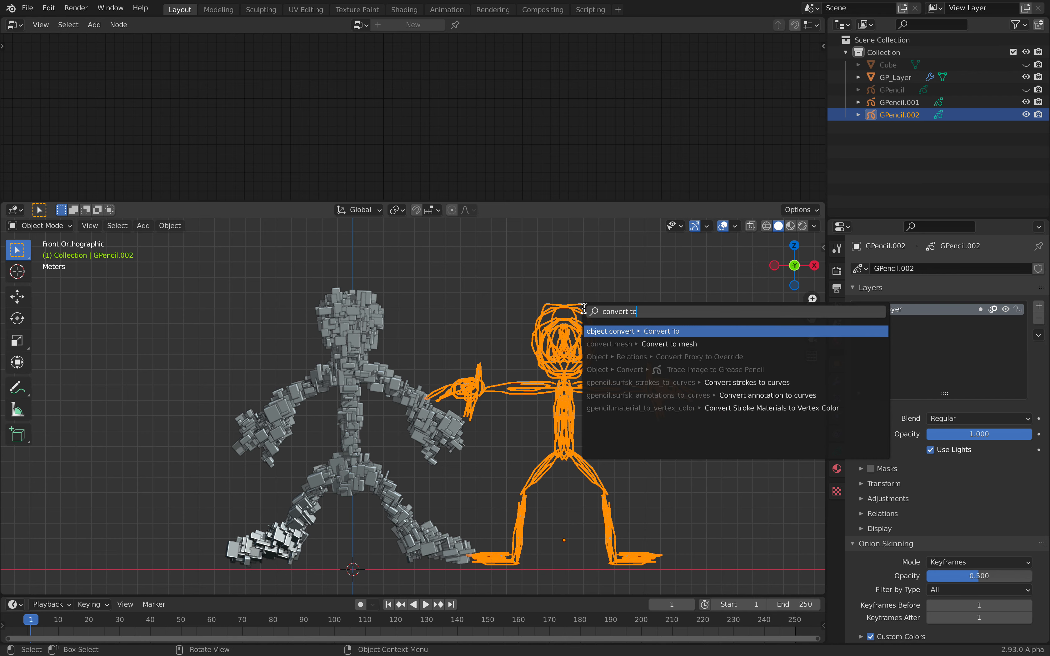
{"action": "left_click", "coordinate": [661, 331]}
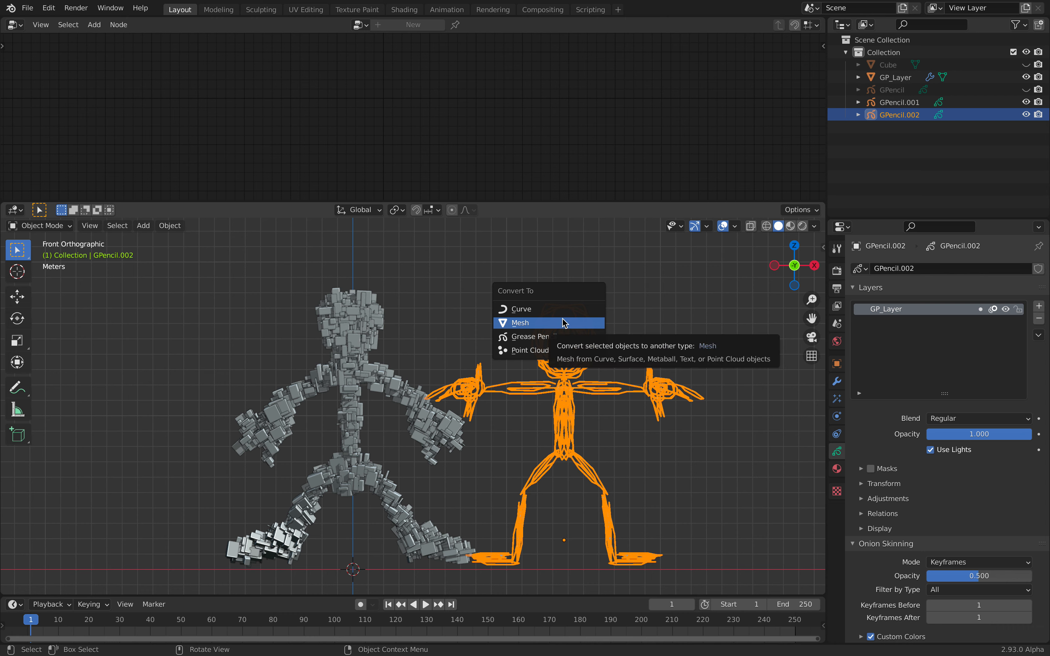
{"action": "left_click", "coordinate": [520, 322]}
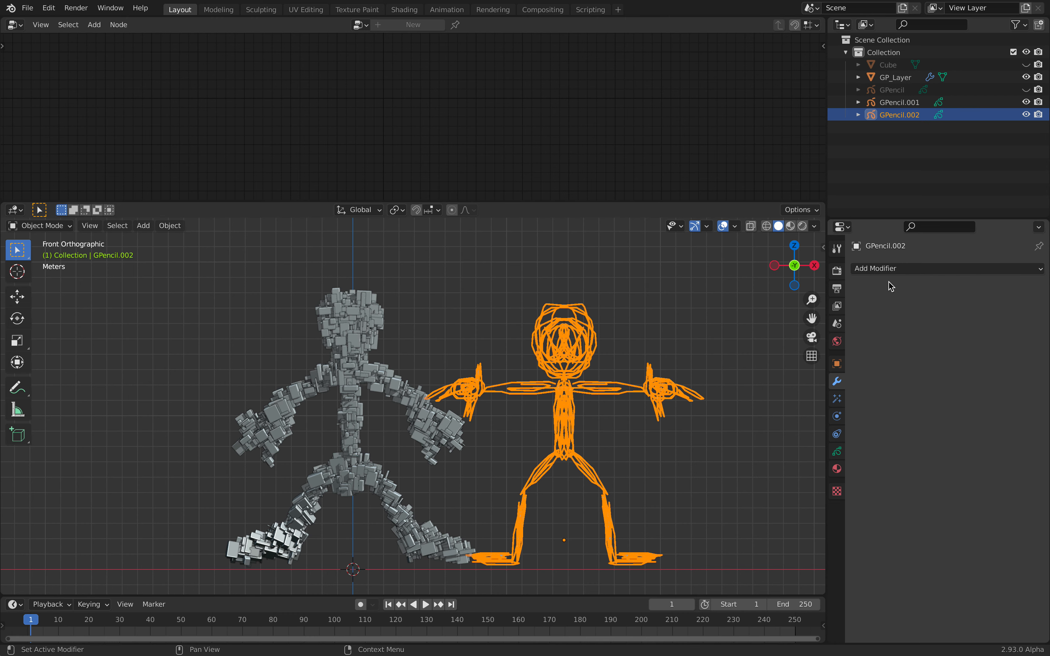
Select both figures with the cube-built creature GP_Layer as the active object
{"action": "left_click", "coordinate": [946, 269]}
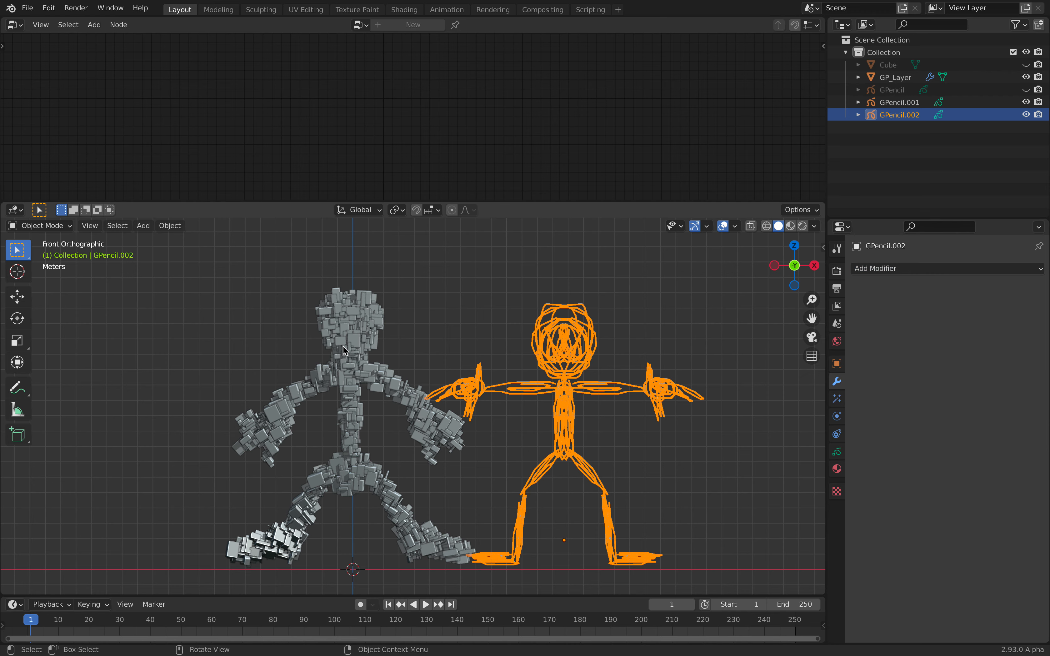
{"action": "left_click", "coordinate": [894, 76]}
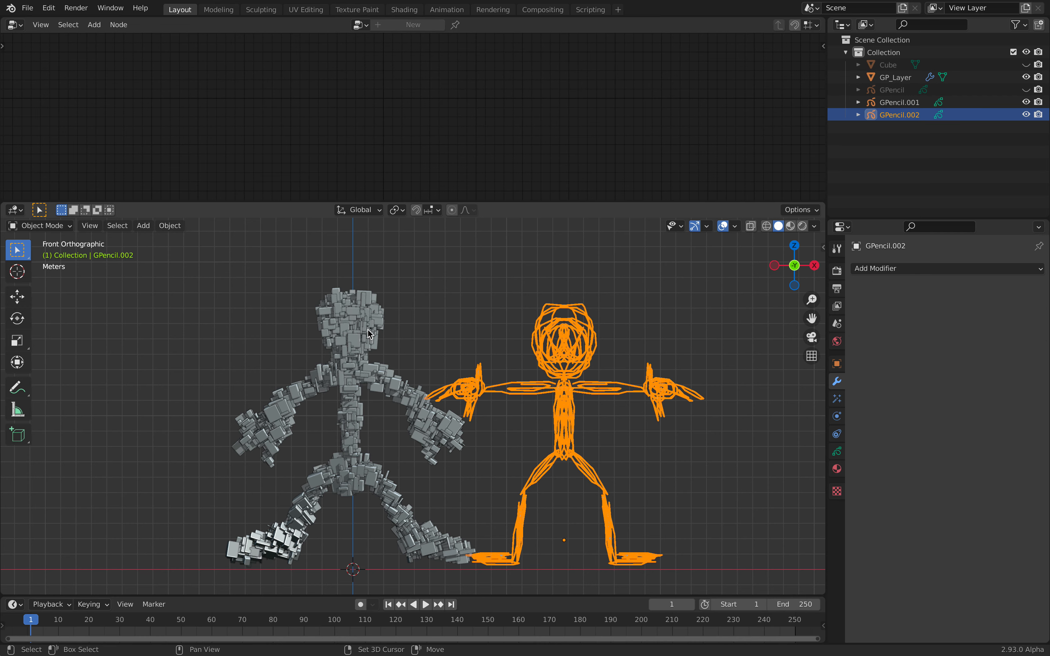
{"action": "left_click", "coordinate": [893, 77]}
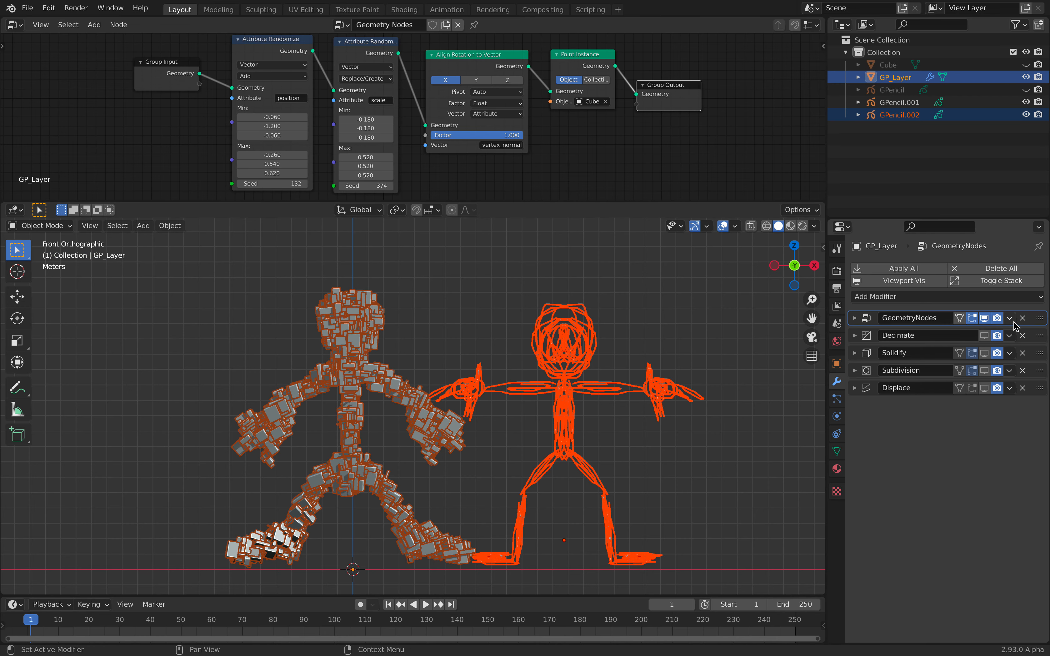
Copy Modifiers from the cube creature and check the stick figure's modifier stack
{"action": "left_click", "coordinate": [1009, 317]}
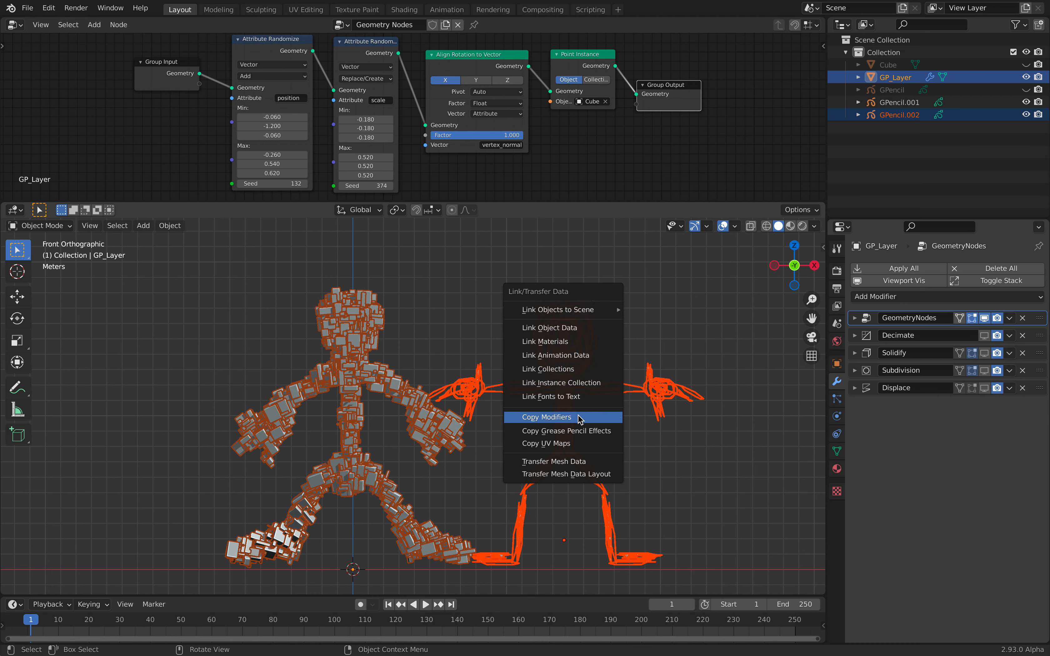
{"action": "left_click", "coordinate": [549, 417]}
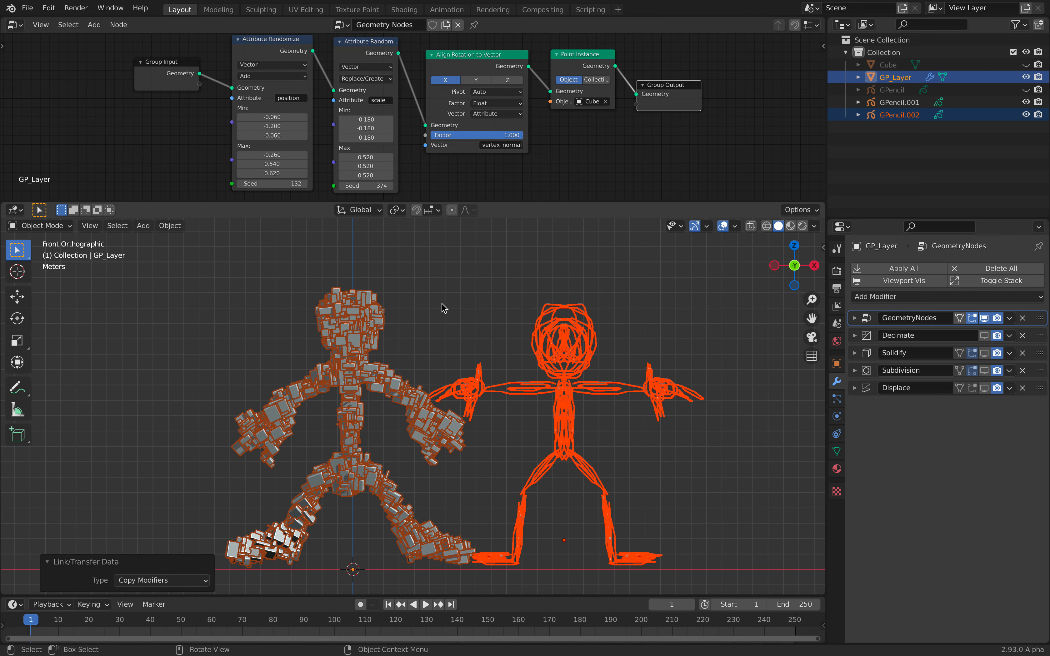
{"action": "left_click", "coordinate": [900, 114]}
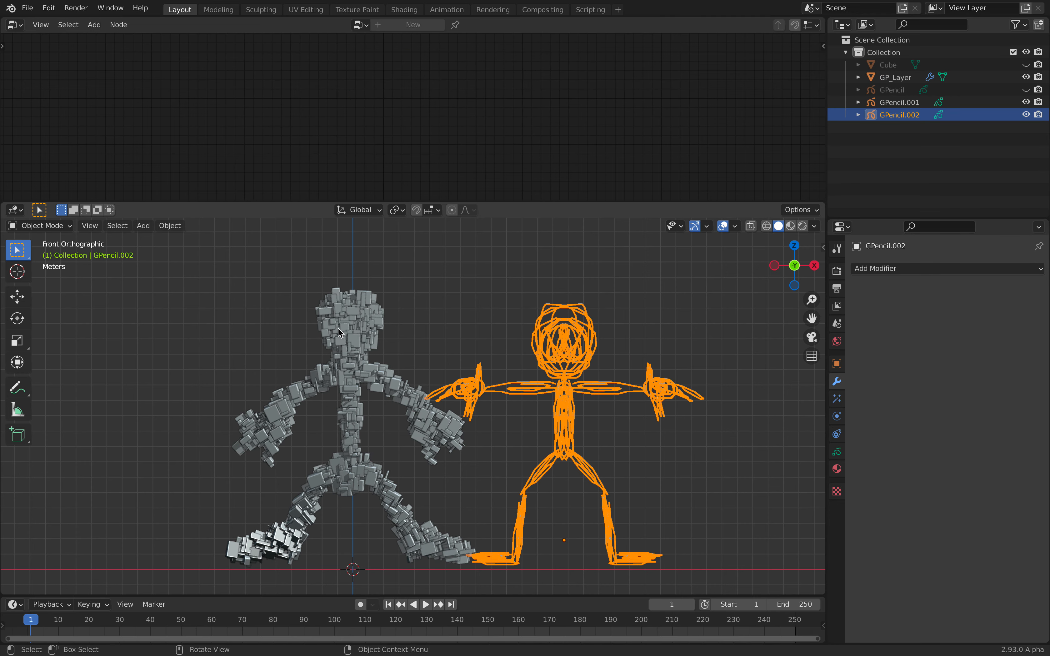
{"action": "mouse_move", "coordinate": [451, 335]}
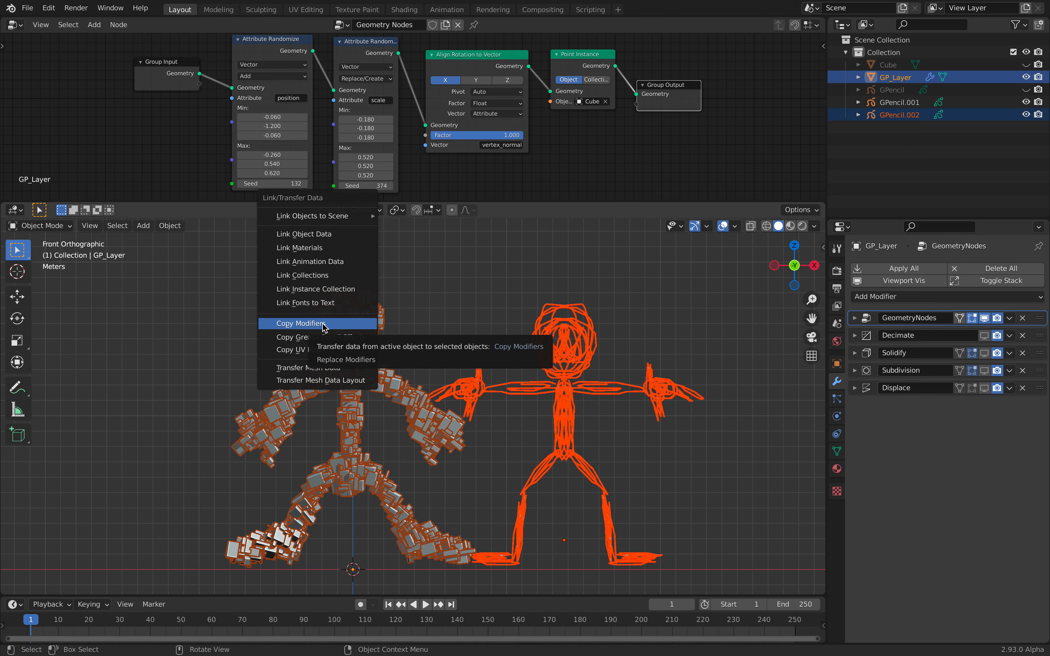
Run Copy Modifiers again; GPencil.002 still lists no modifiers
{"action": "left_click", "coordinate": [303, 324]}
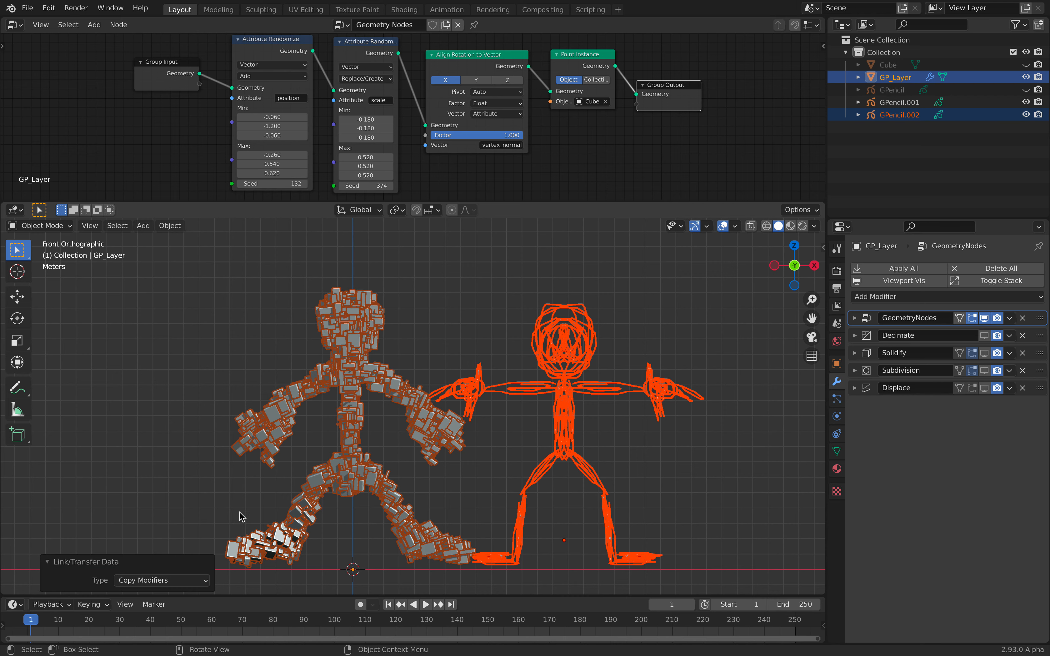
{"action": "left_click", "coordinate": [161, 580]}
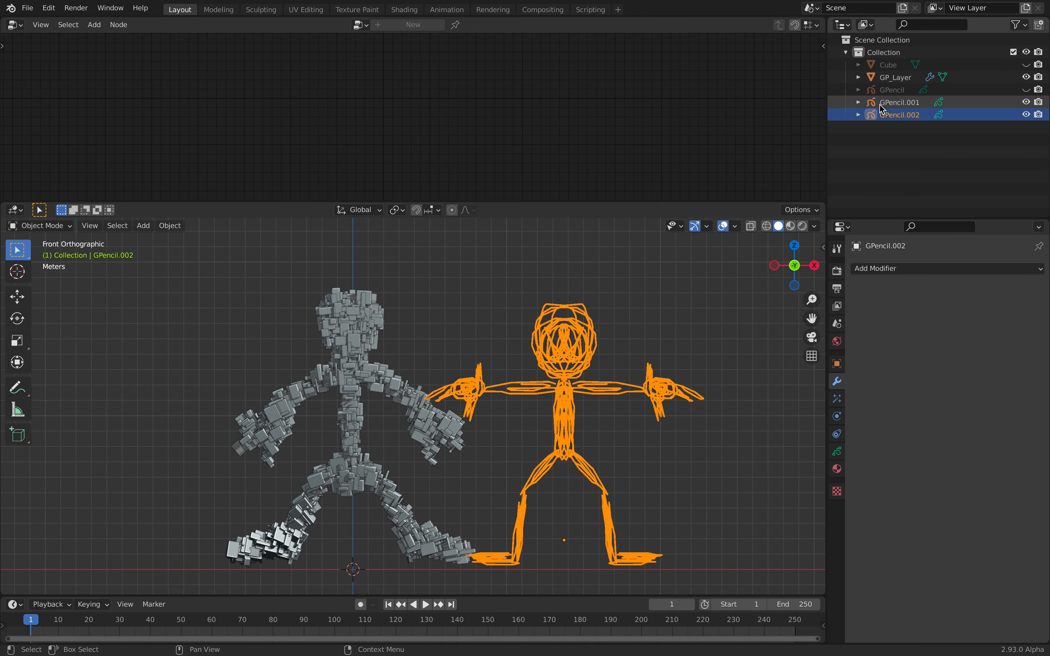
{"action": "left_click", "coordinate": [894, 77]}
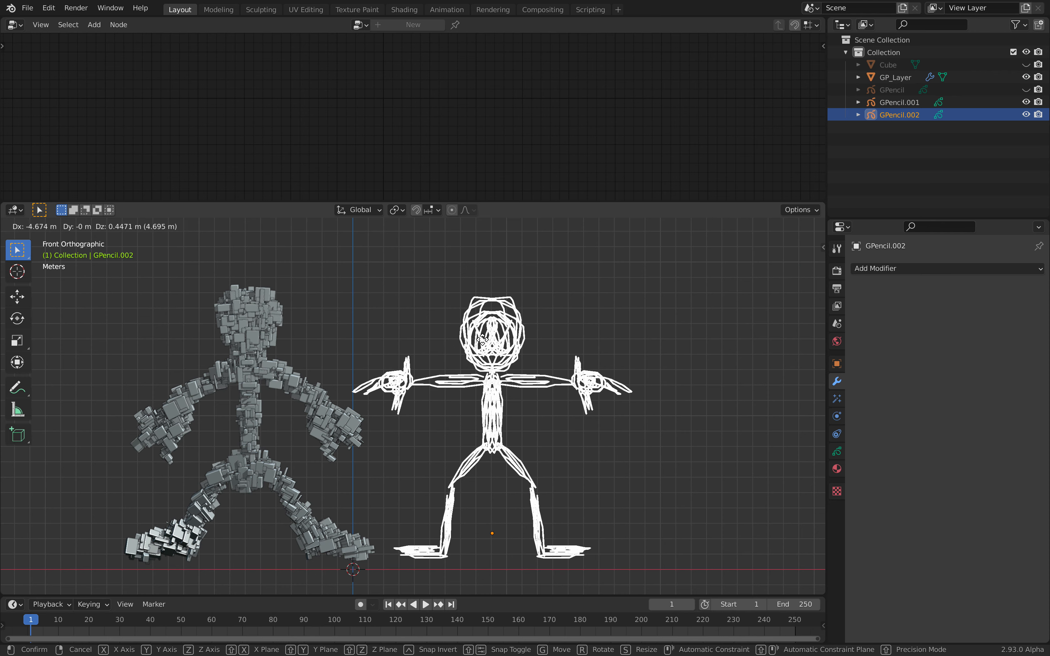
{"action": "key", "text": "F3"}
{"action": "type", "text": "convert to"}
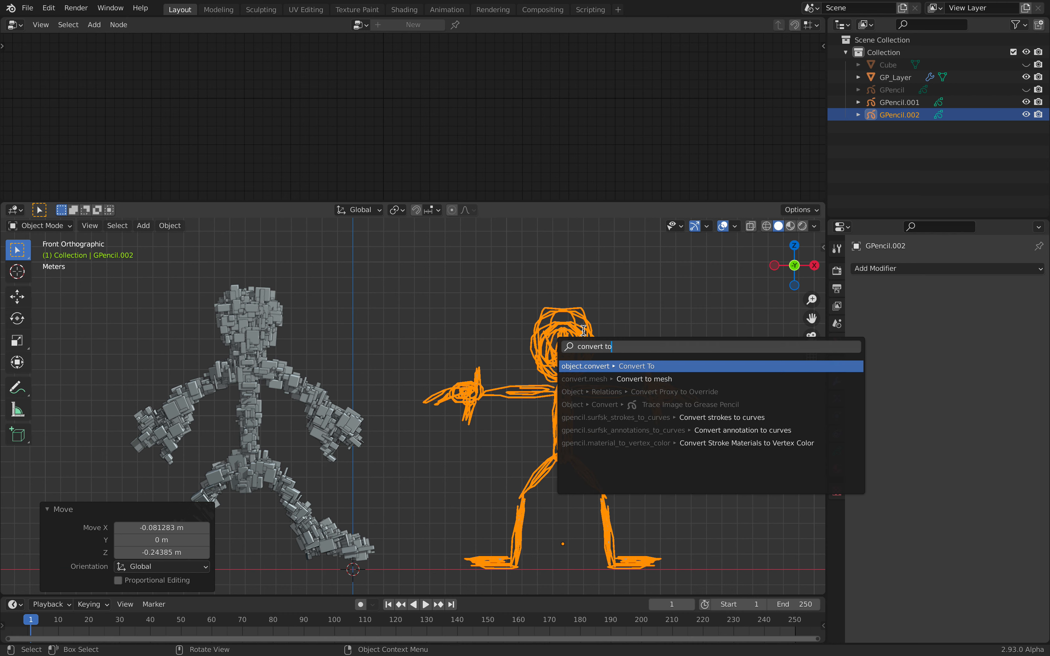
{"action": "left_click", "coordinate": [635, 366]}
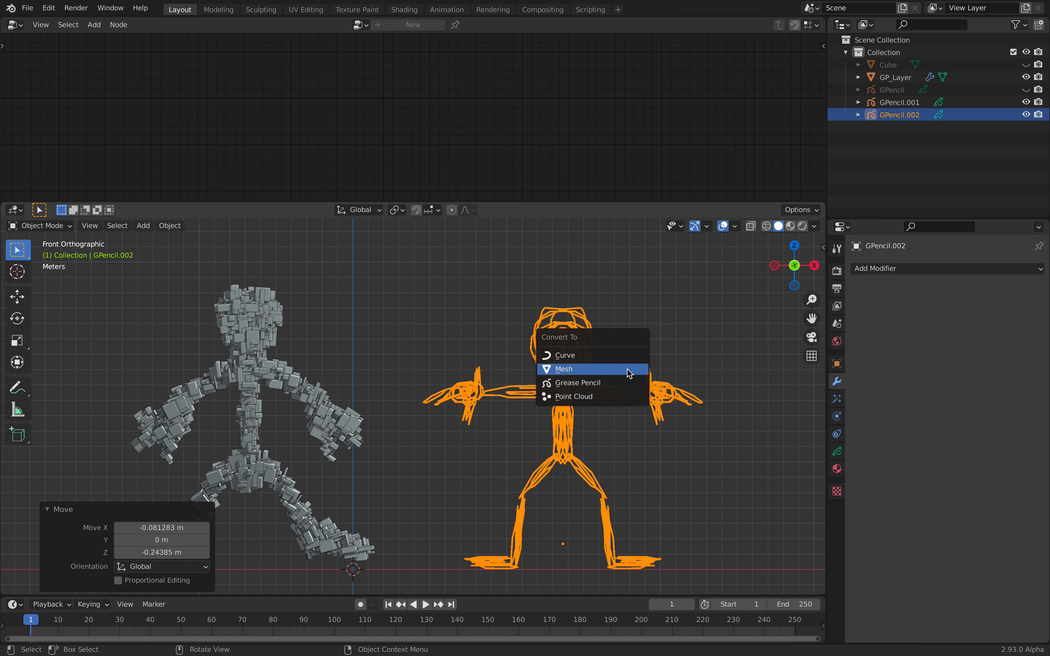
{"action": "left_click", "coordinate": [565, 368]}
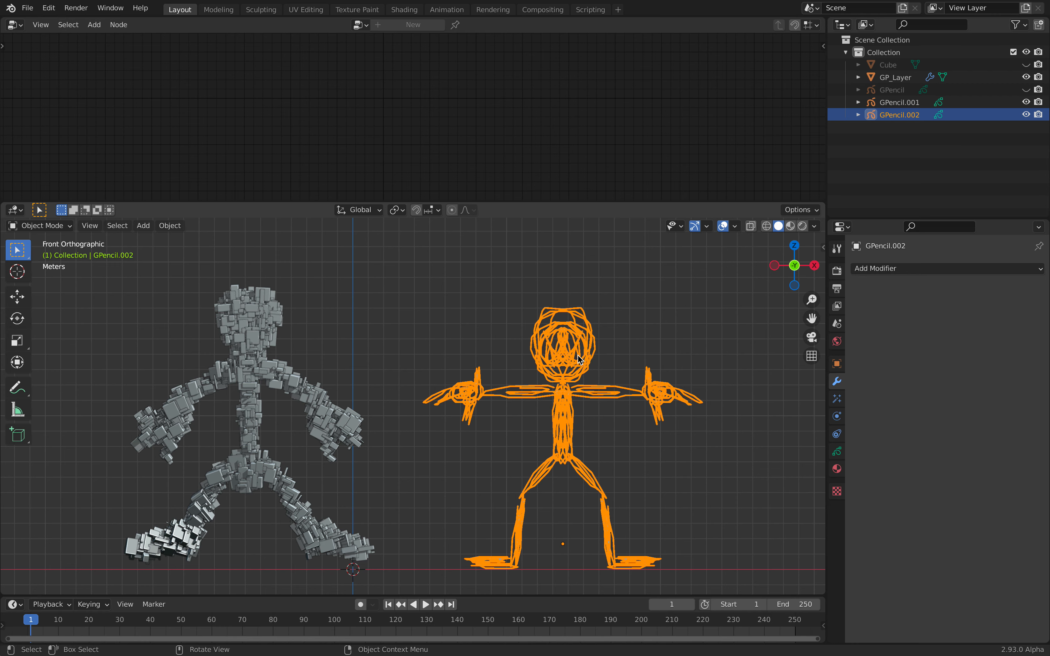
{"action": "type", "text": "convert to"}
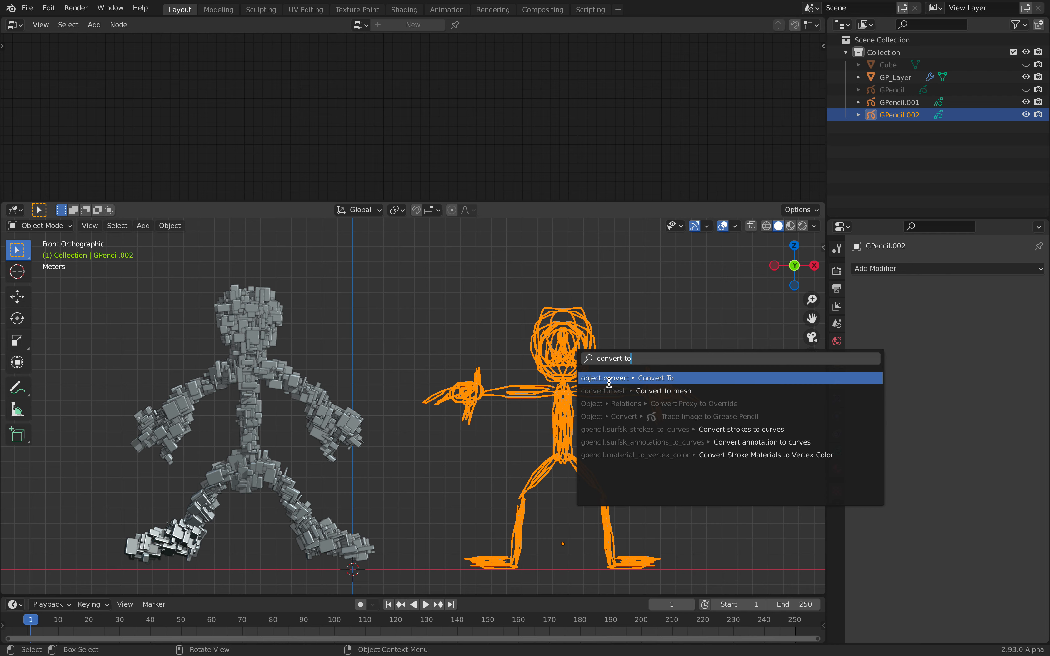
{"action": "left_click", "coordinate": [663, 391]}
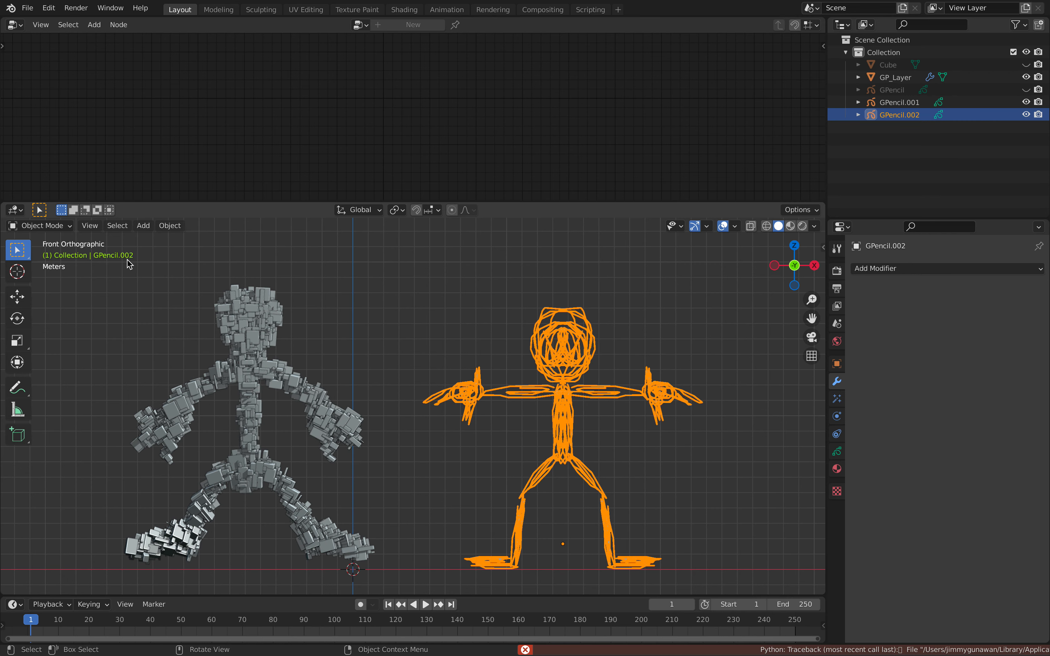
{"action": "mouse_move", "coordinate": [524, 363]}
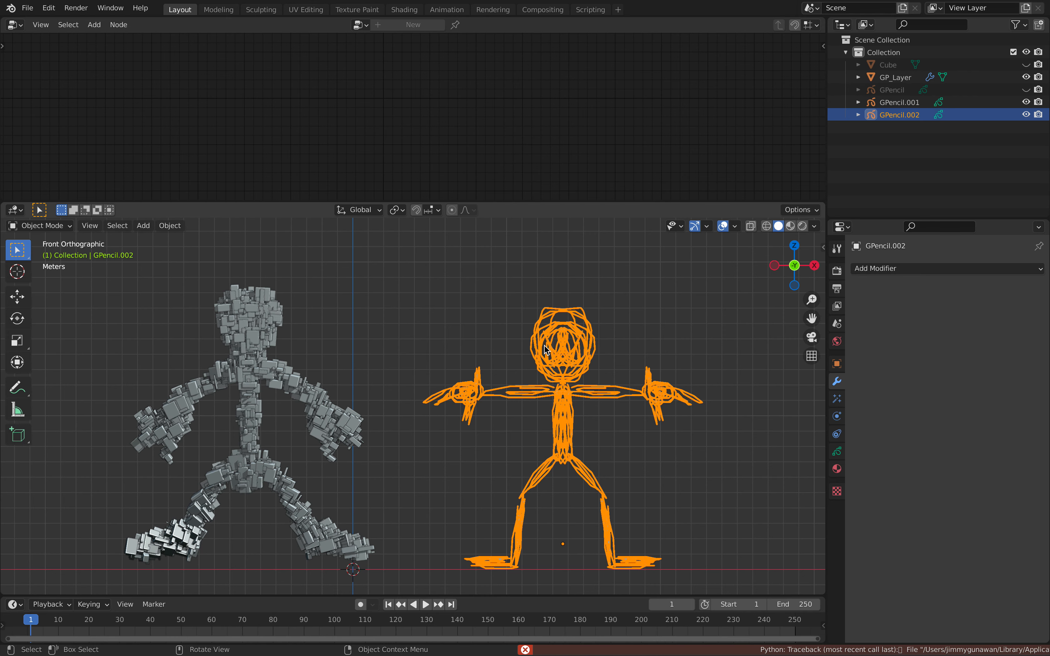
{"action": "left_click", "coordinate": [170, 225]}
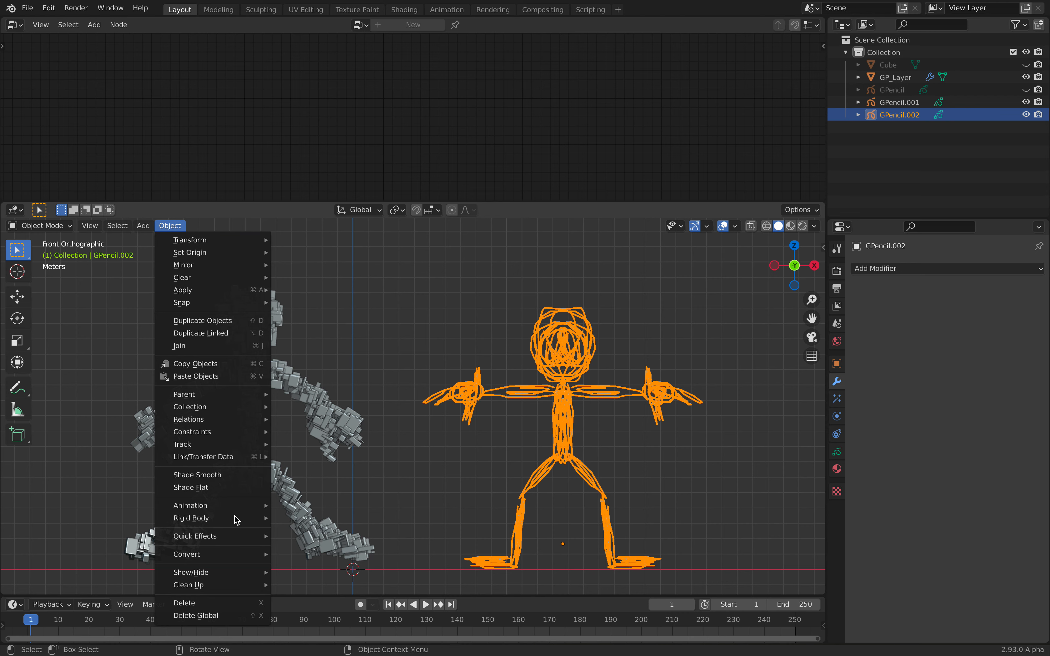
{"action": "mouse_move", "coordinate": [186, 554]}
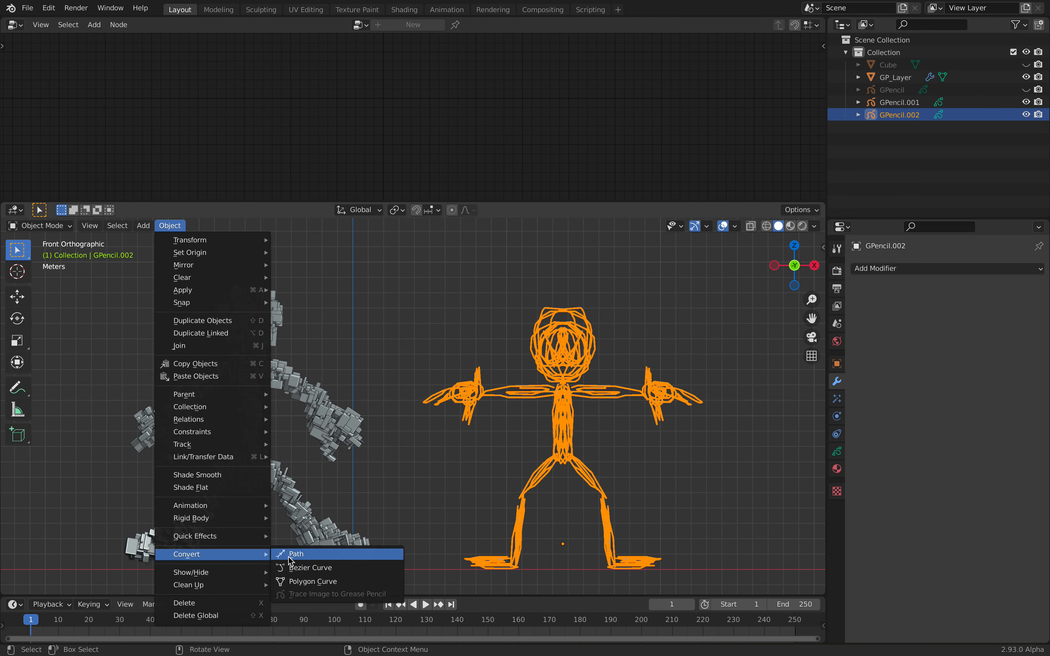
{"action": "mouse_move", "coordinate": [311, 581]}
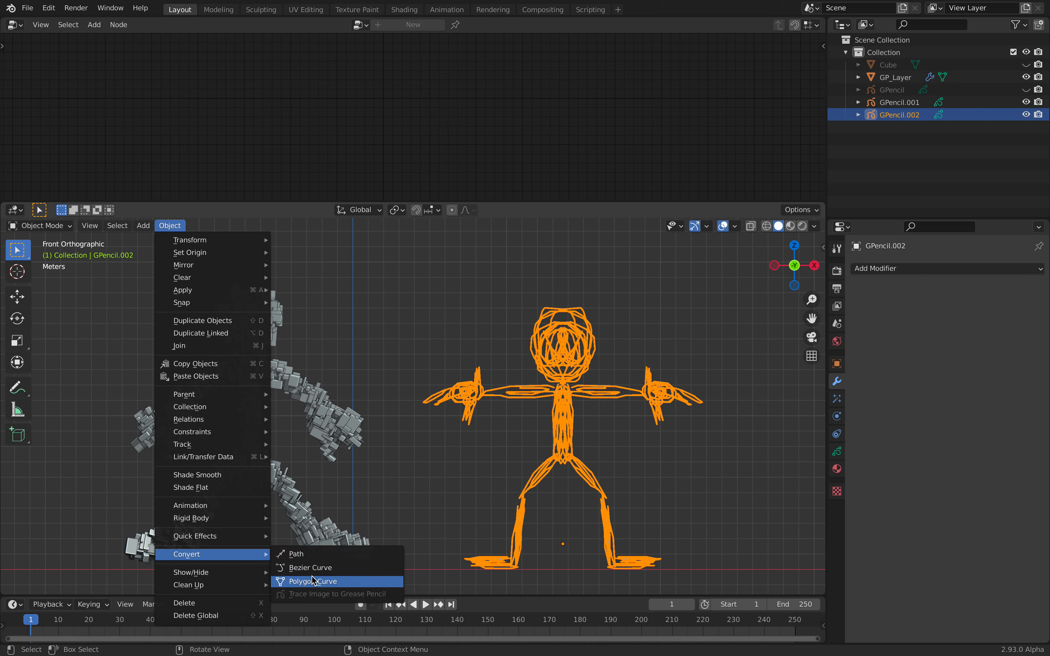
Convert the drawn figure to a Polygon Curve, then bring up Object > Convert for GP_Layer.001
{"action": "left_click", "coordinate": [315, 582]}
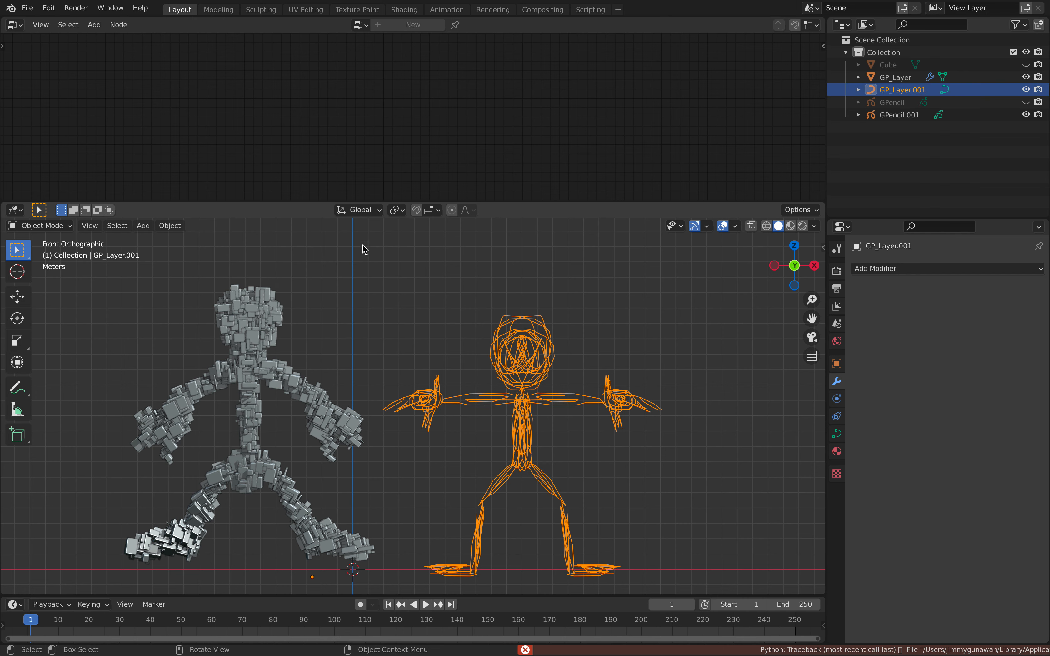
{"action": "left_click", "coordinate": [169, 226]}
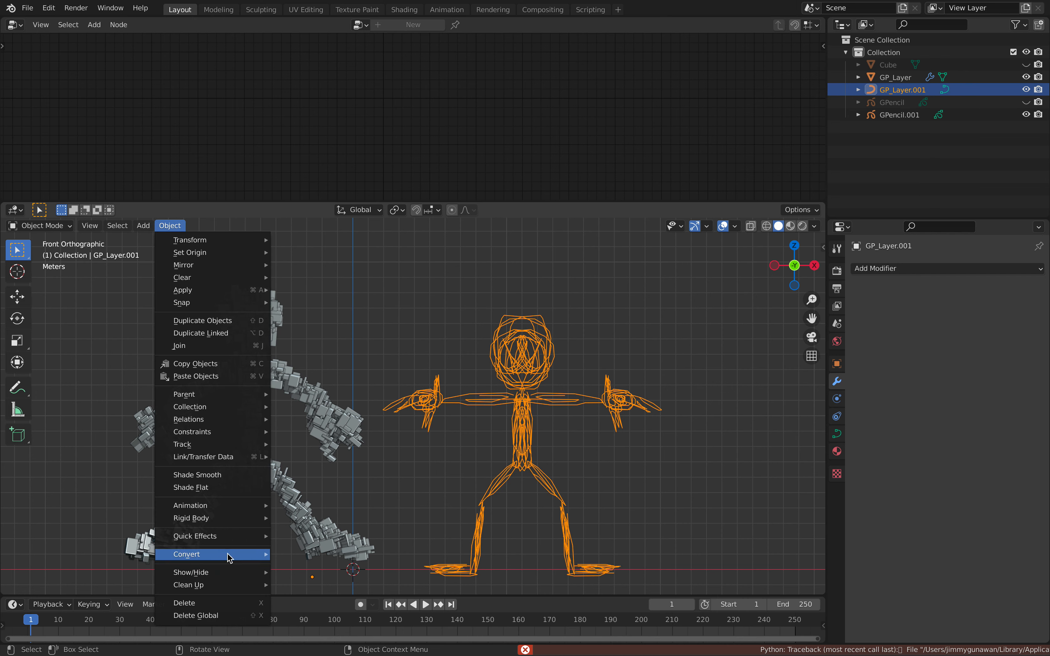
{"action": "left_click", "coordinate": [188, 554]}
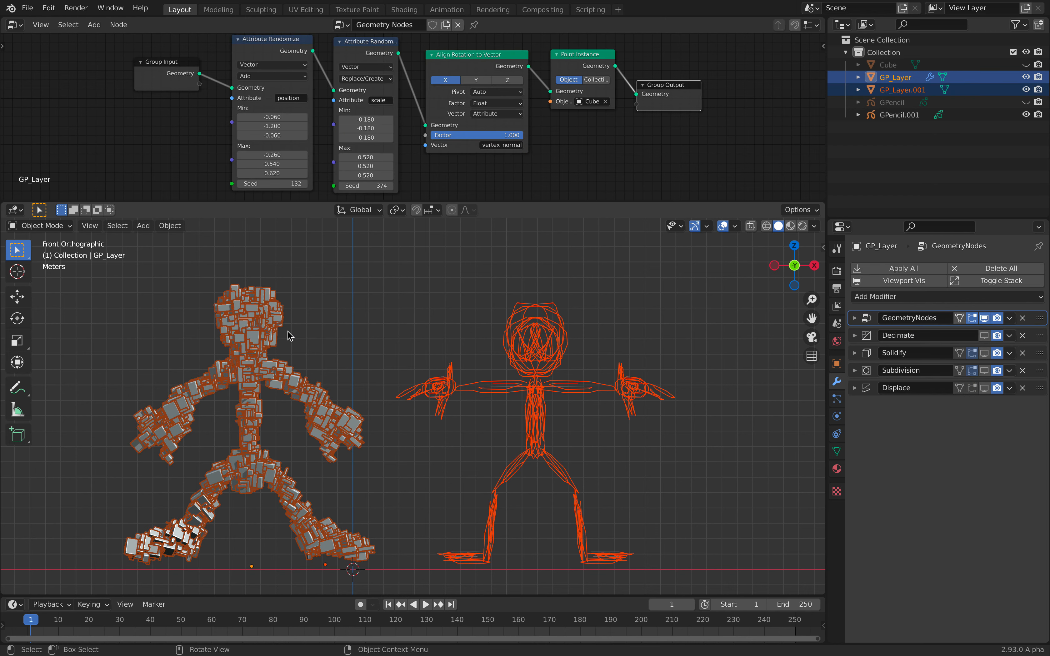
Copy the cube-scatter modifiers onto GP_Layer.001 with Ctrl+L and save the blend file
{"action": "key", "text": "ctrl+l"}
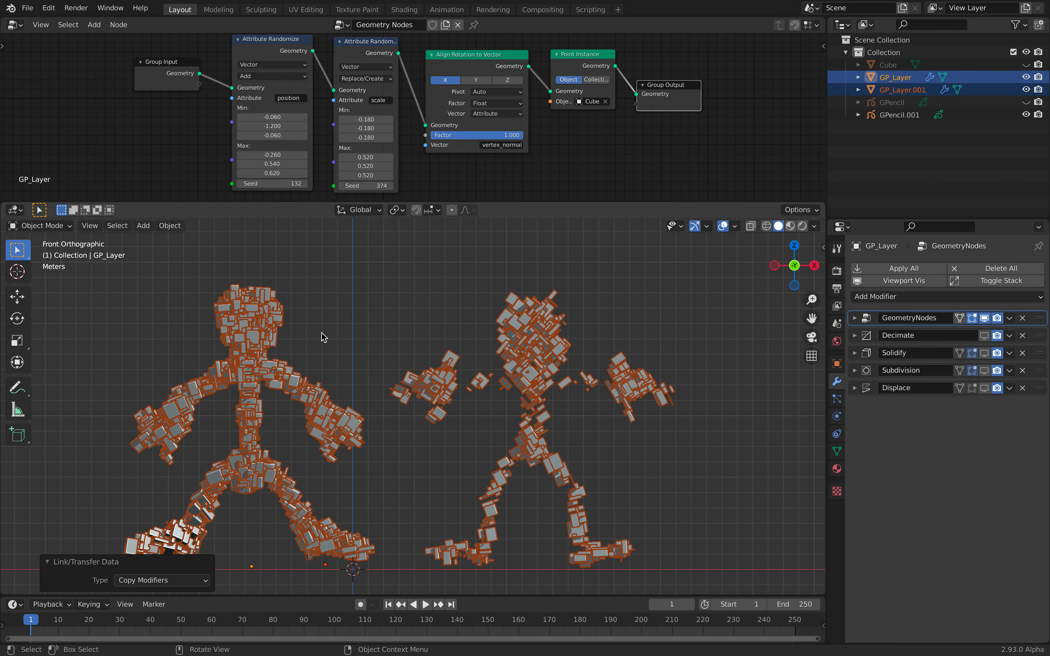
{"action": "left_click", "coordinate": [901, 88]}
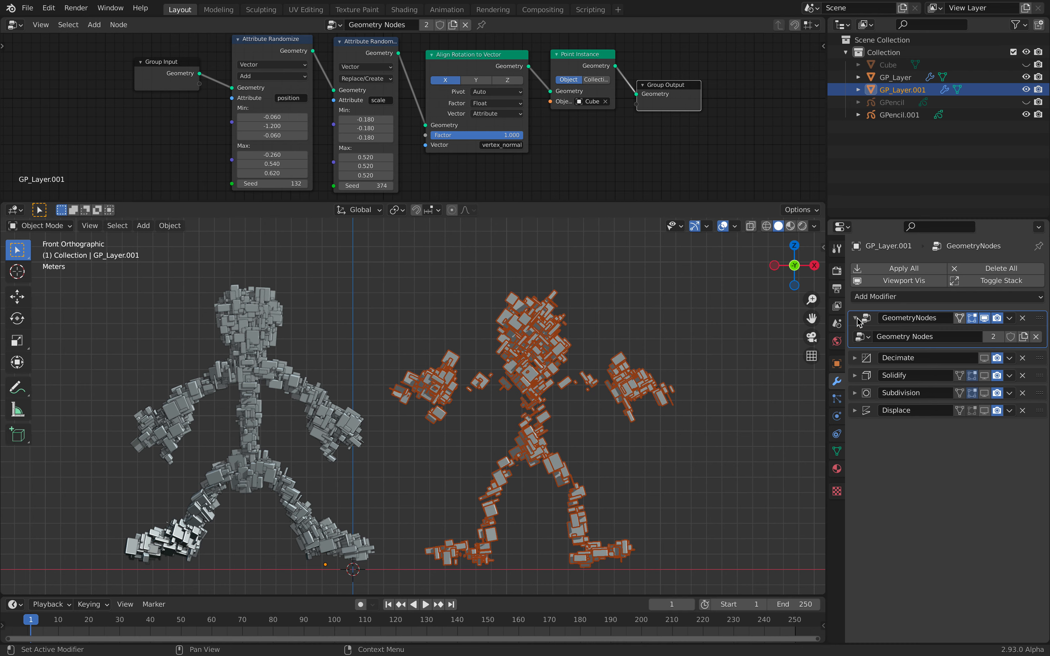
{"action": "mouse_move", "coordinate": [616, 291]}
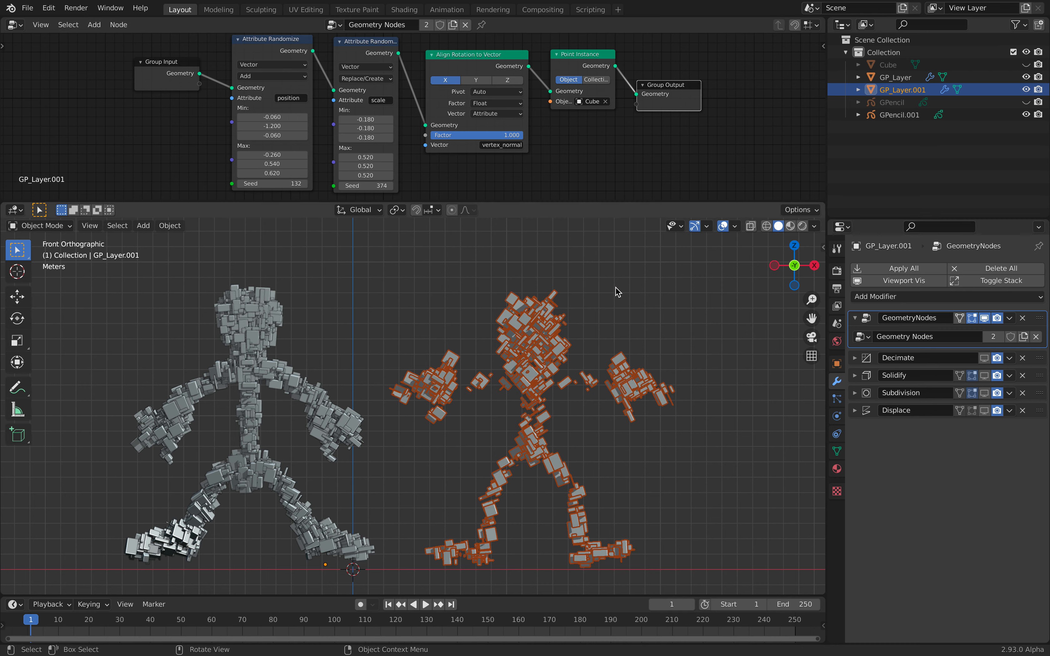
{"action": "key", "text": "ctrl+s"}
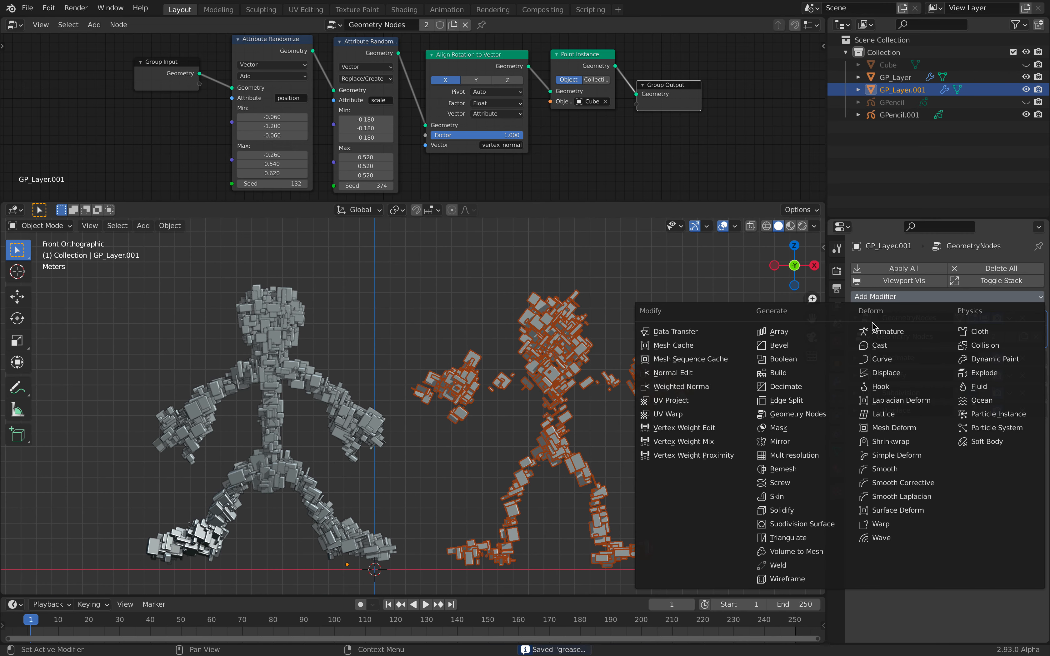
{"action": "mouse_move", "coordinate": [801, 565]}
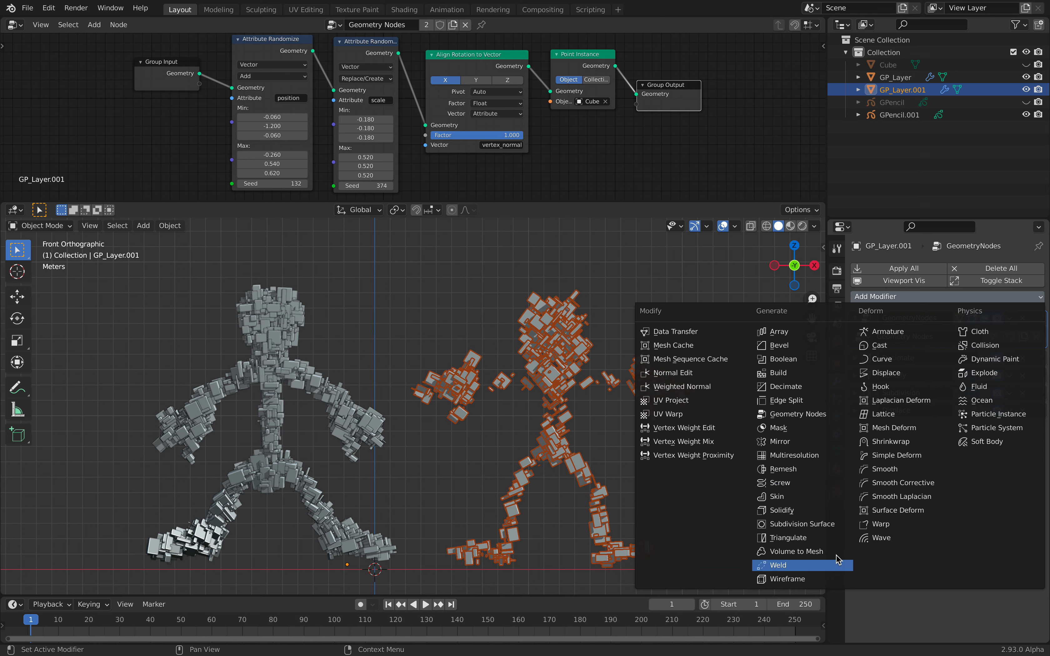
{"action": "mouse_move", "coordinate": [781, 510]}
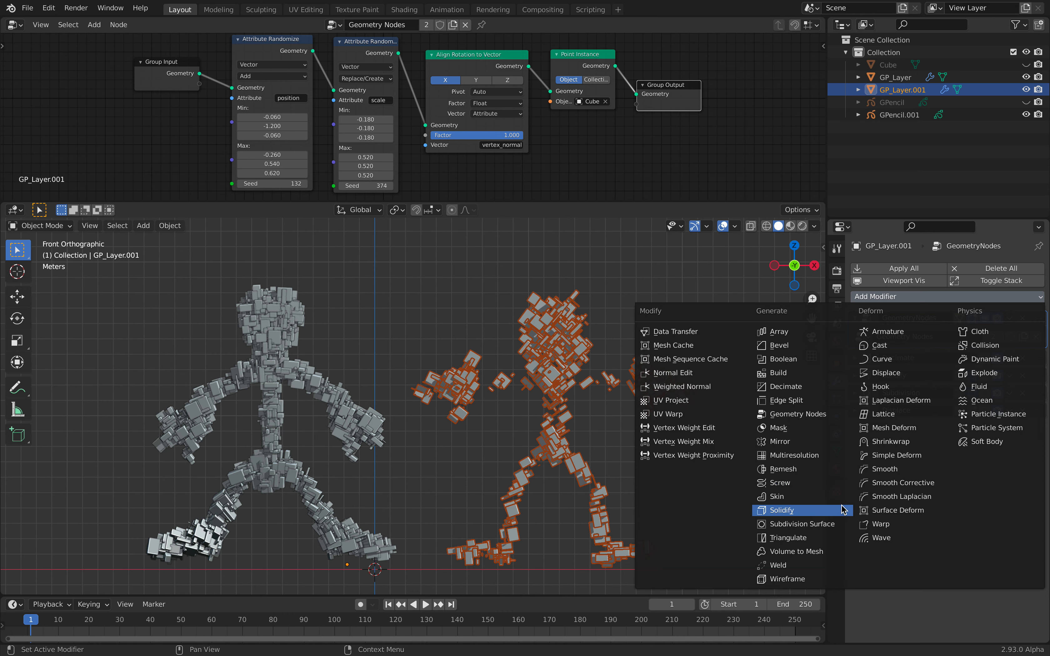
{"action": "mouse_move", "coordinate": [803, 524]}
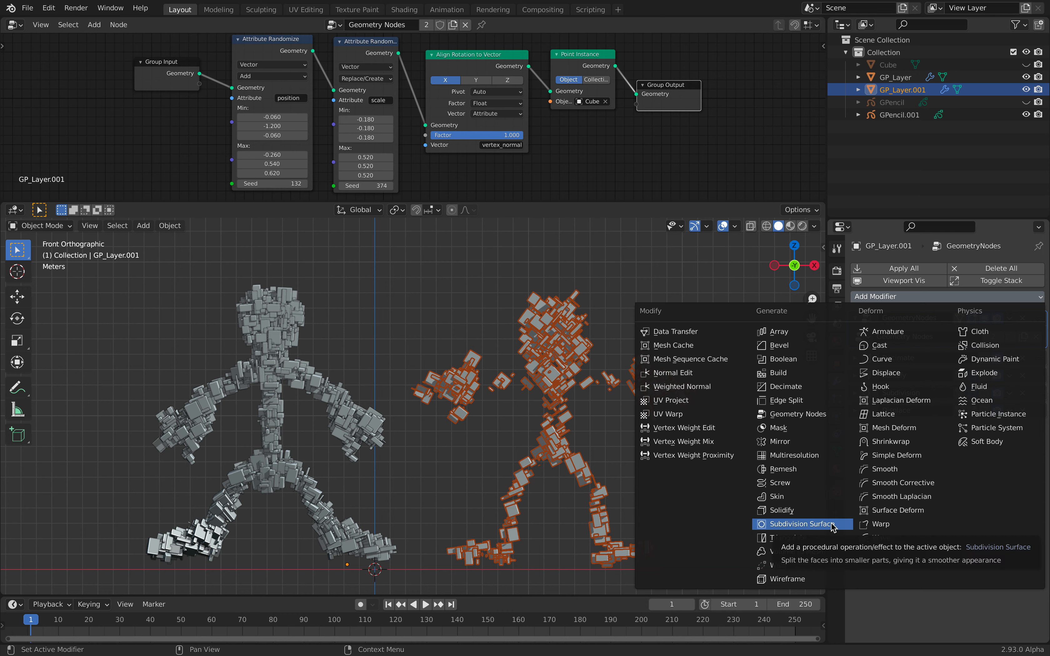
Add a Subdivision Surface modifier to GP_Layer.001, then select the first cube creature
{"action": "left_click", "coordinate": [800, 524]}
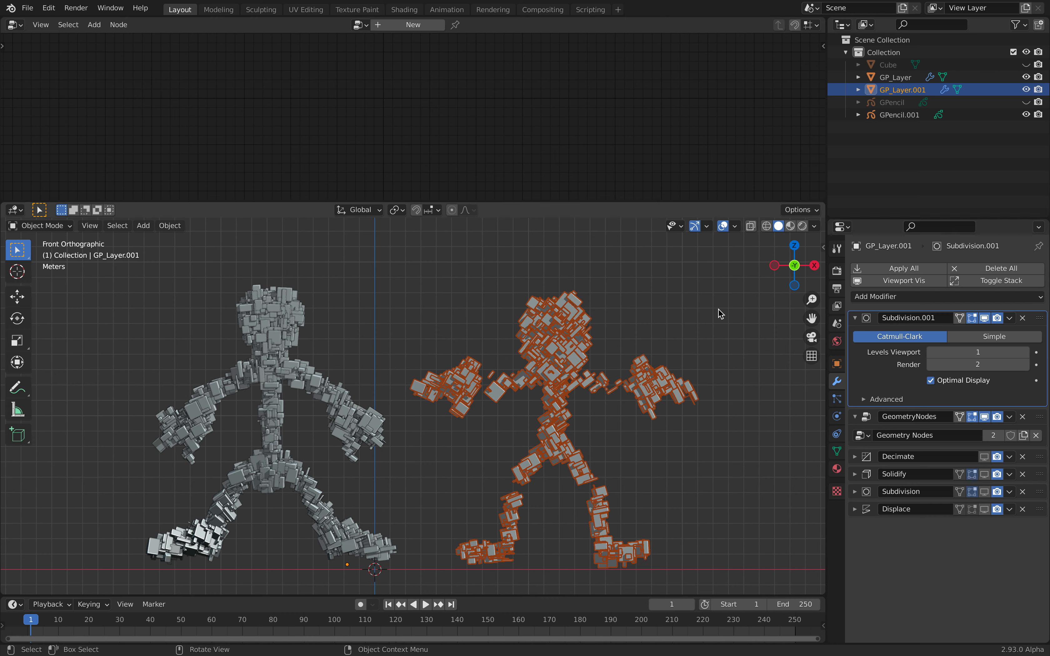
{"action": "left_click", "coordinate": [977, 352]}
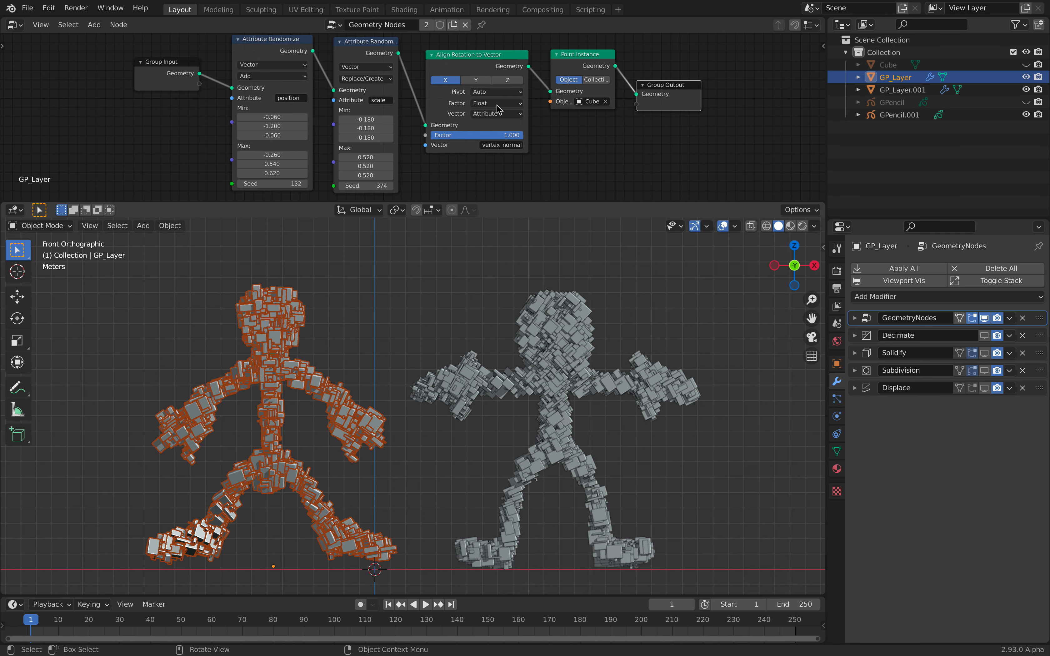
{"action": "left_click", "coordinate": [475, 81]}
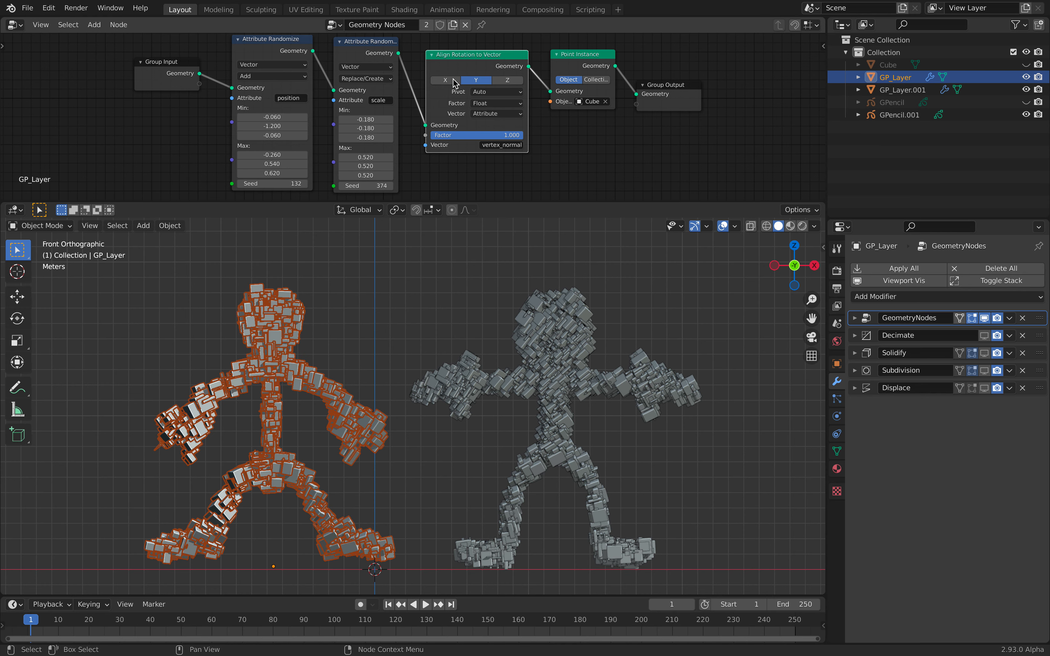
{"action": "left_click", "coordinate": [444, 81]}
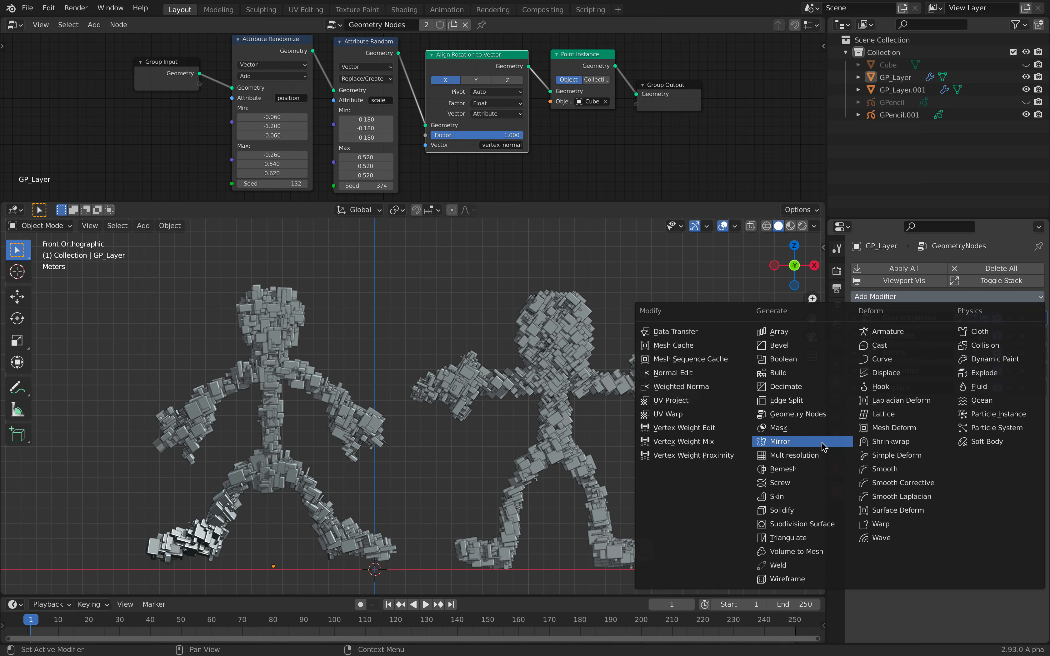
Select GP_Layer.001, raise Levels Viewport to 4 and list modifiers to add a Mirror
{"action": "left_click", "coordinate": [778, 441]}
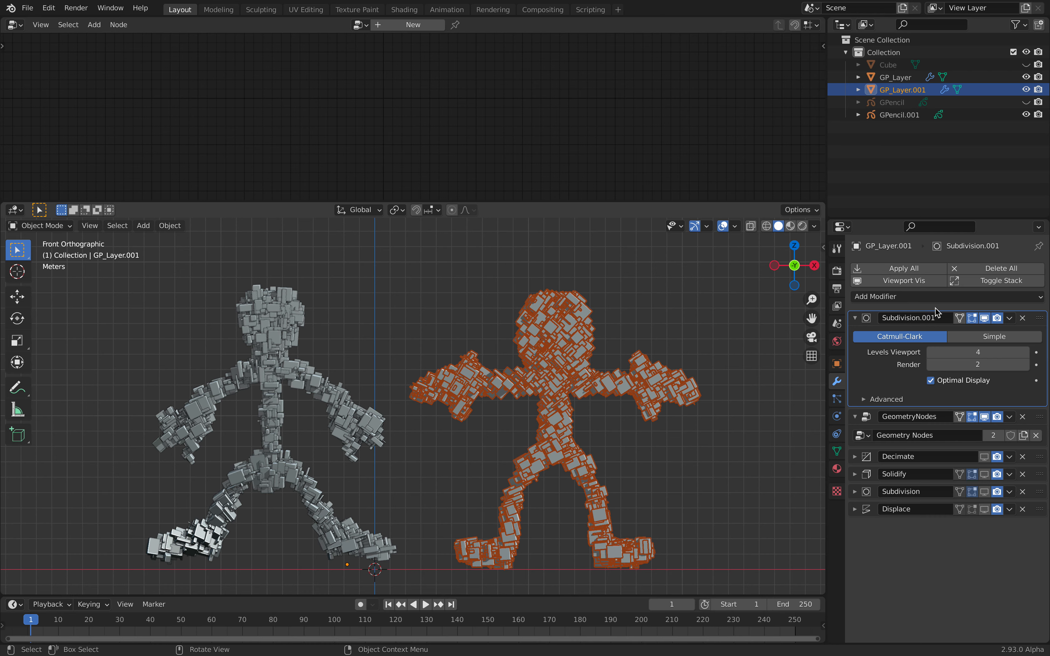
{"action": "left_click", "coordinate": [941, 296]}
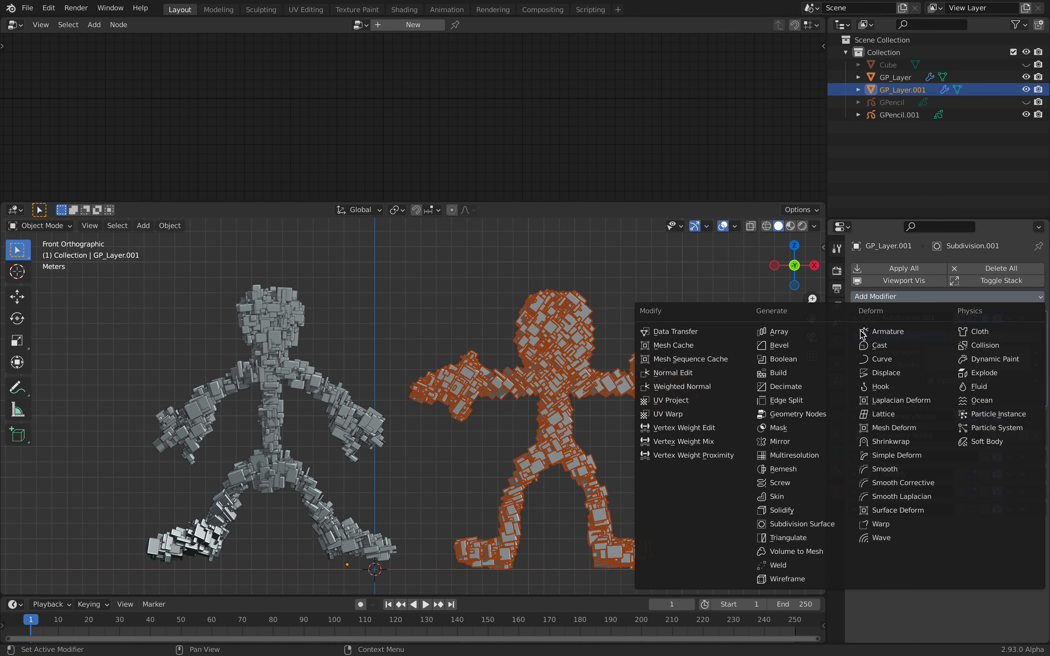
{"action": "mouse_move", "coordinate": [795, 456]}
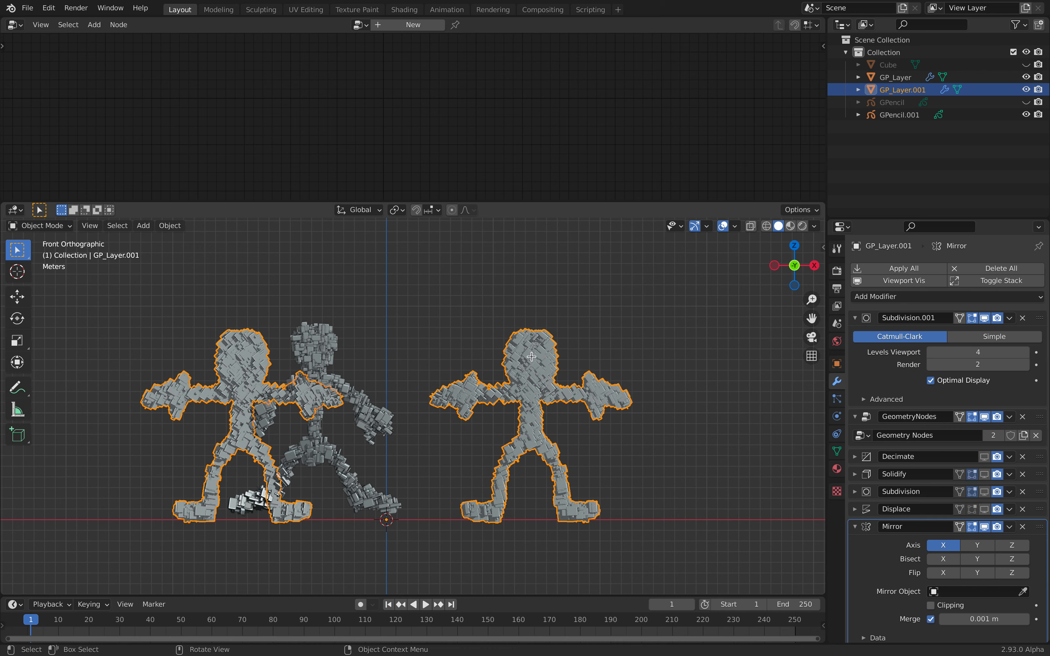
Toggle Edit Mode and move the mirrored creature up 17.674 m along Z
{"action": "key", "text": "Tab"}
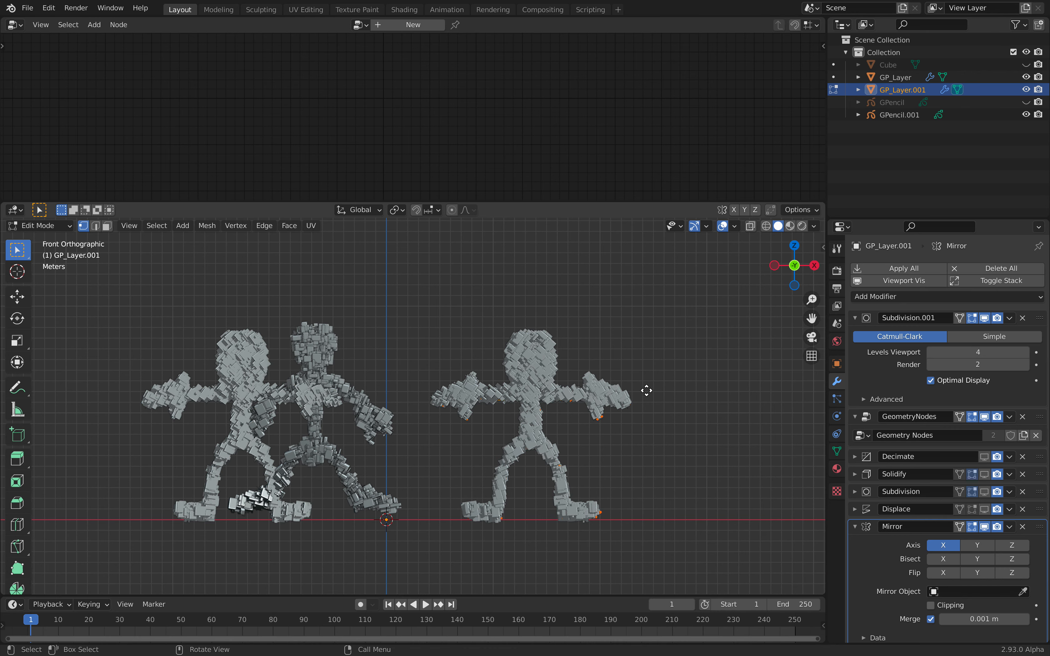
{"action": "left_click_drag", "start_coordinate": [646, 390], "coordinate": [539, 381]}
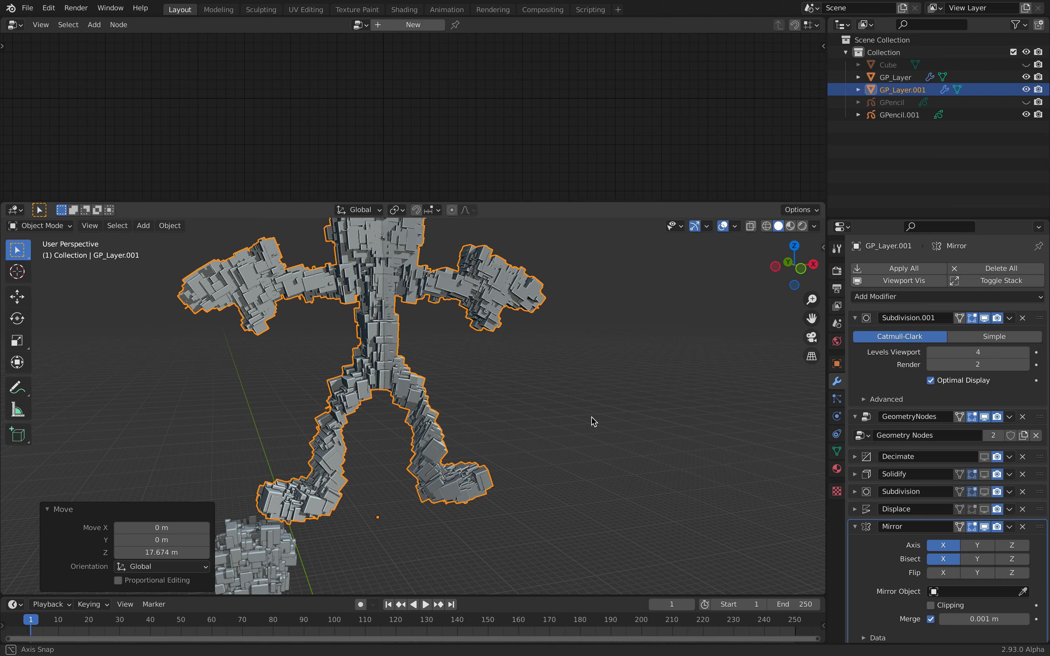
{"action": "left_click_drag", "start_coordinate": [591, 421], "coordinate": [552, 414]}
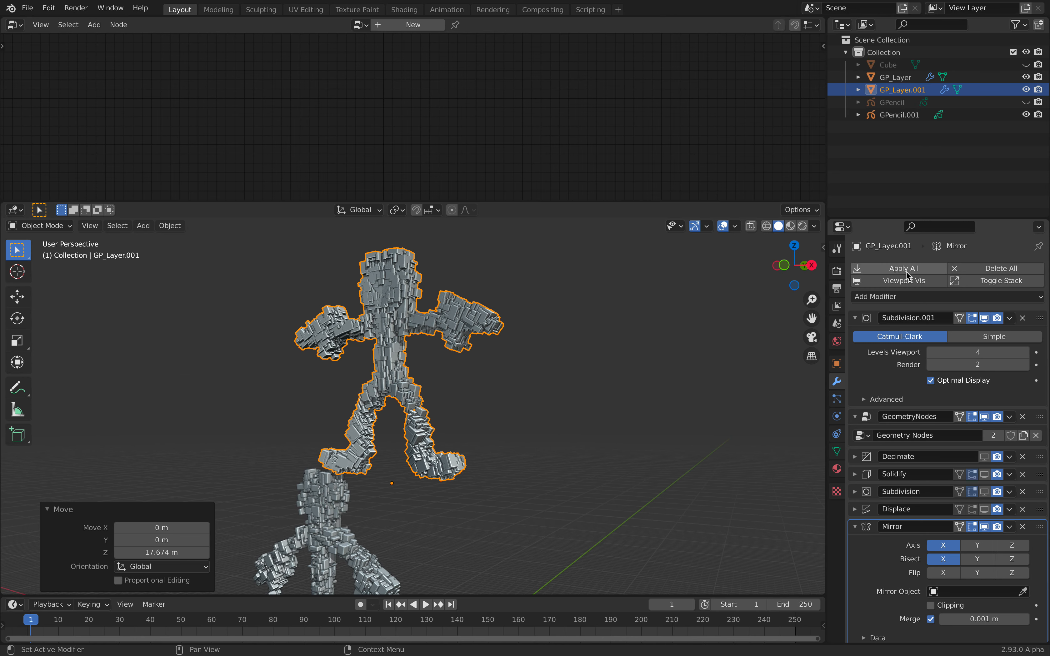
Collapse the modifier panels and enable Decimate's viewport display
{"action": "left_click", "coordinate": [908, 268]}
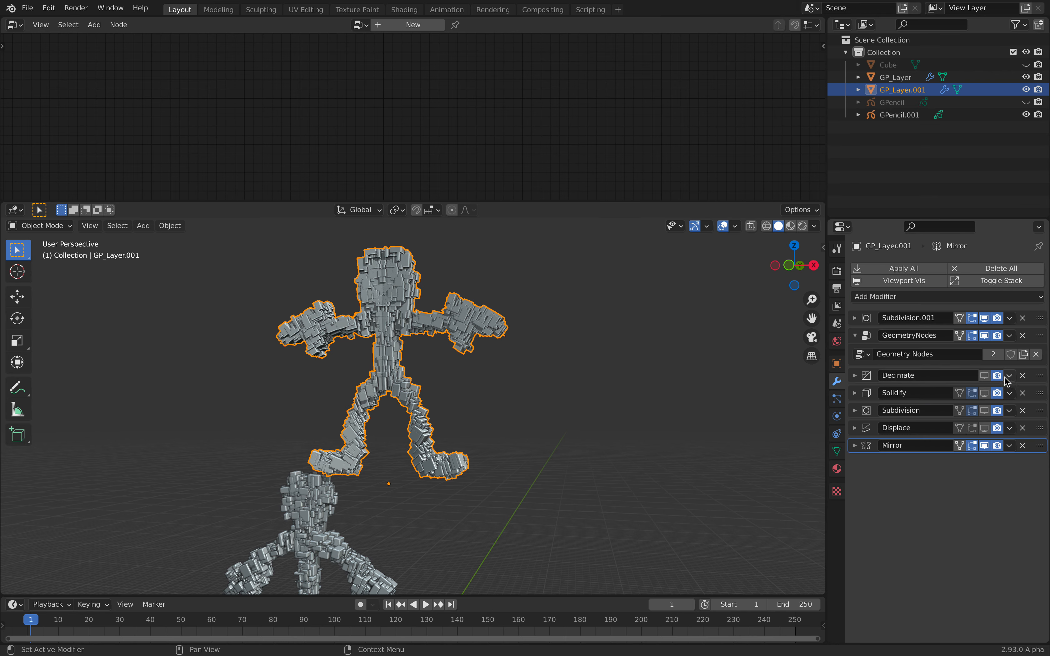
{"action": "left_click", "coordinate": [985, 375]}
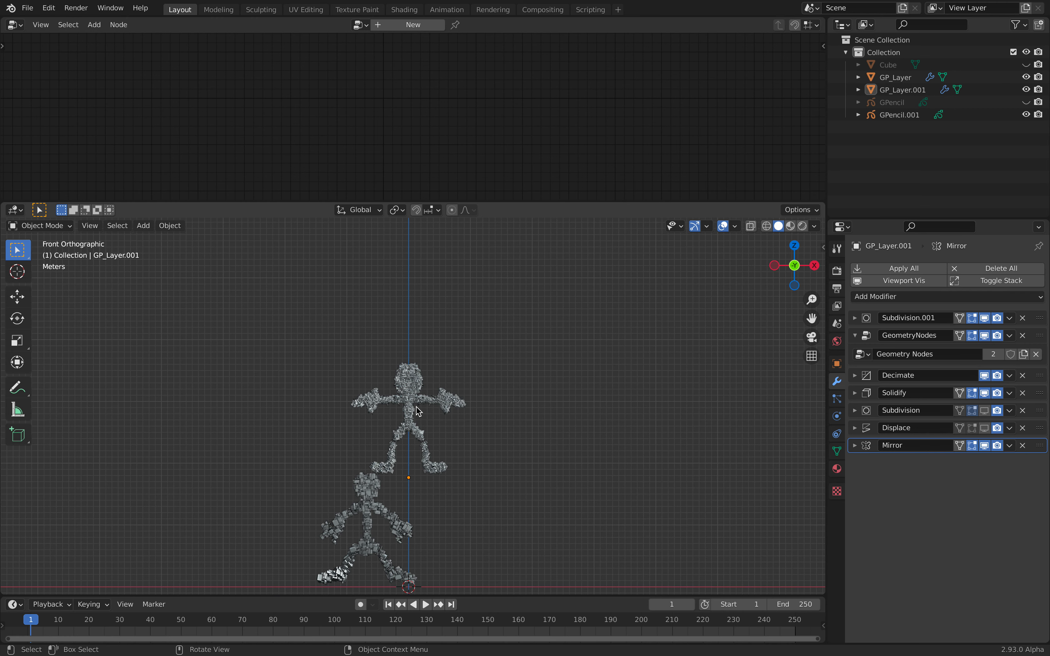
In front view, grab GP_Layer.001 and move it down beside the first creature
{"action": "left_click", "coordinate": [409, 402]}
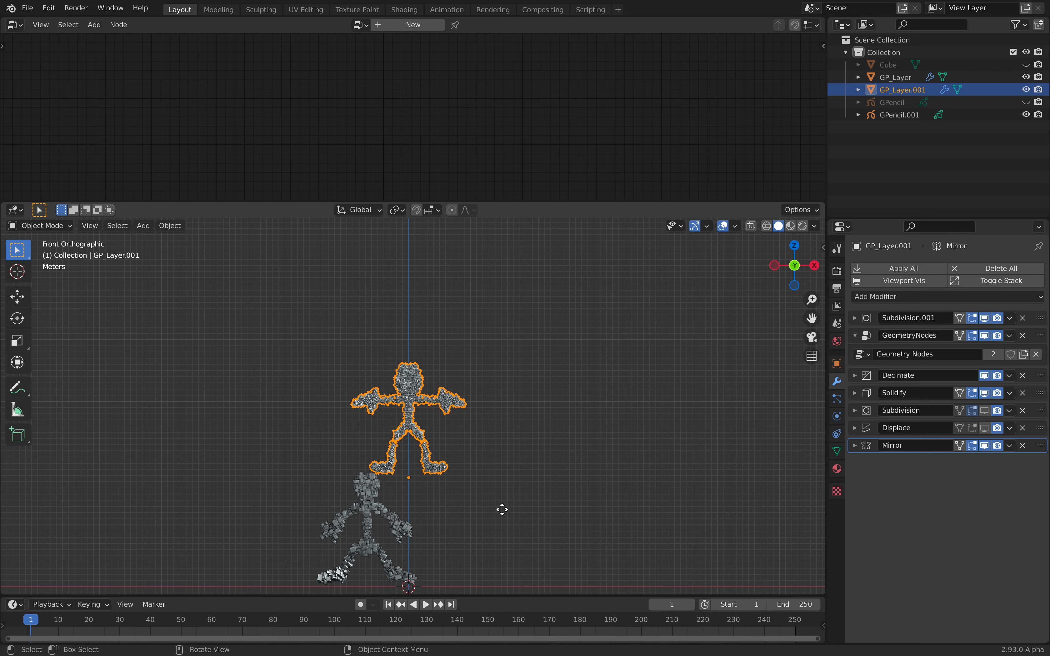
{"action": "left_click_drag", "start_coordinate": [406, 409], "coordinate": [497, 529]}
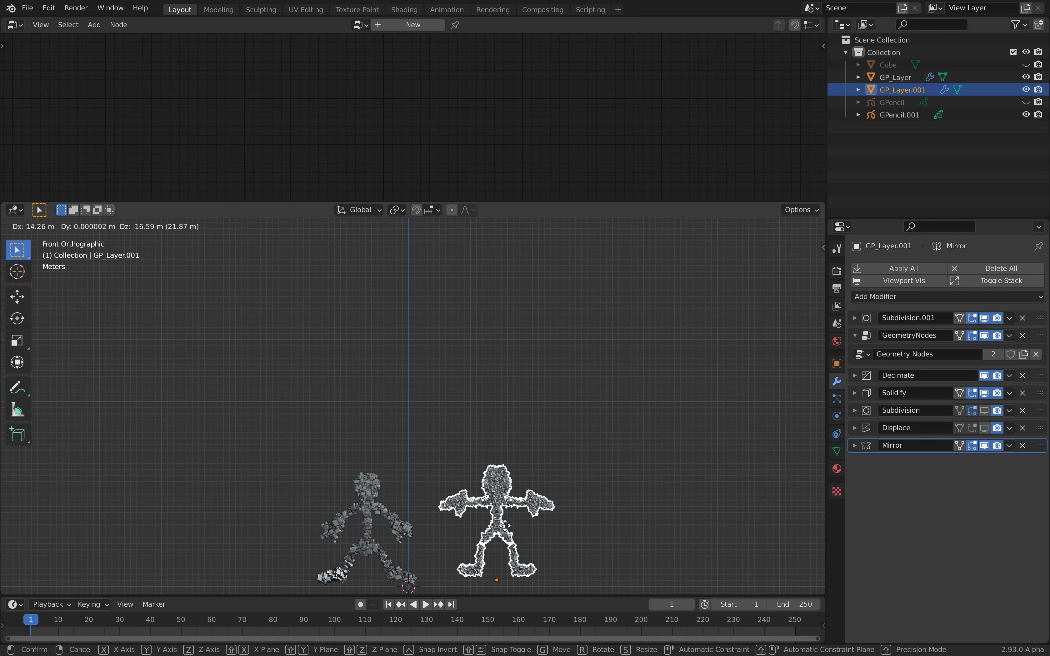